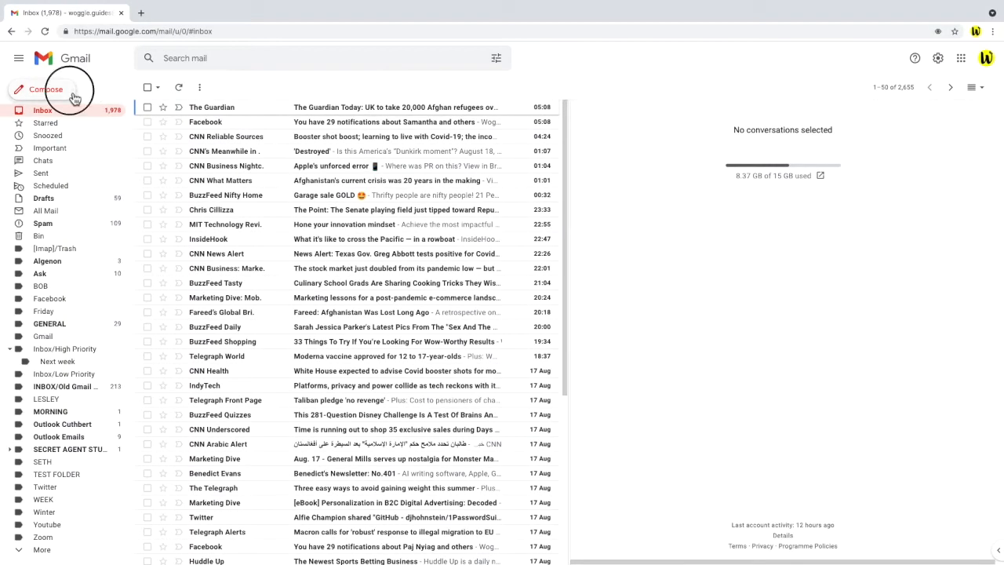
# - Start a new draft with subject 'Birthday party invite *** TOP SECRET ***' and the invitation text
pyautogui.click(44, 89)
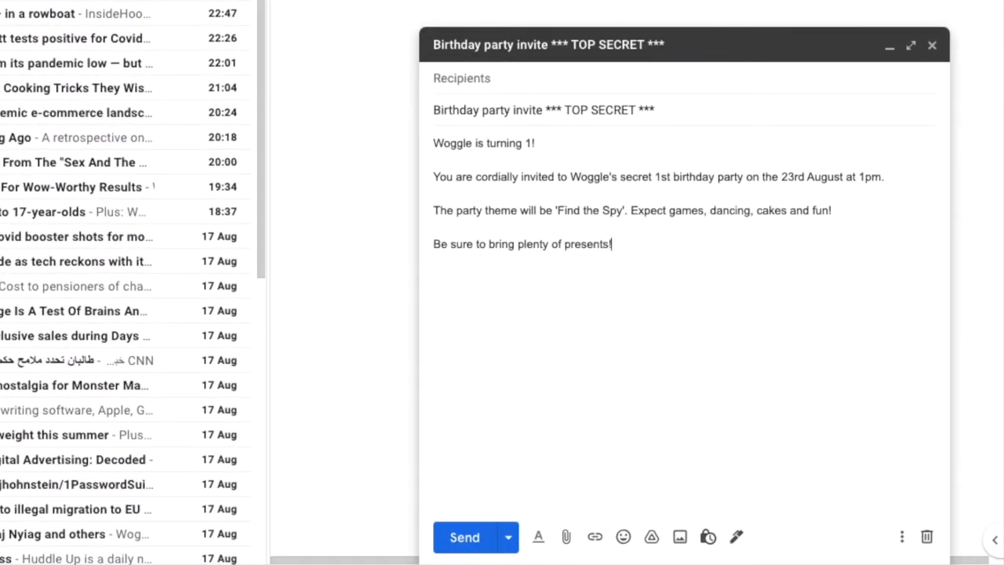
pyautogui.moveTo(608, 524)
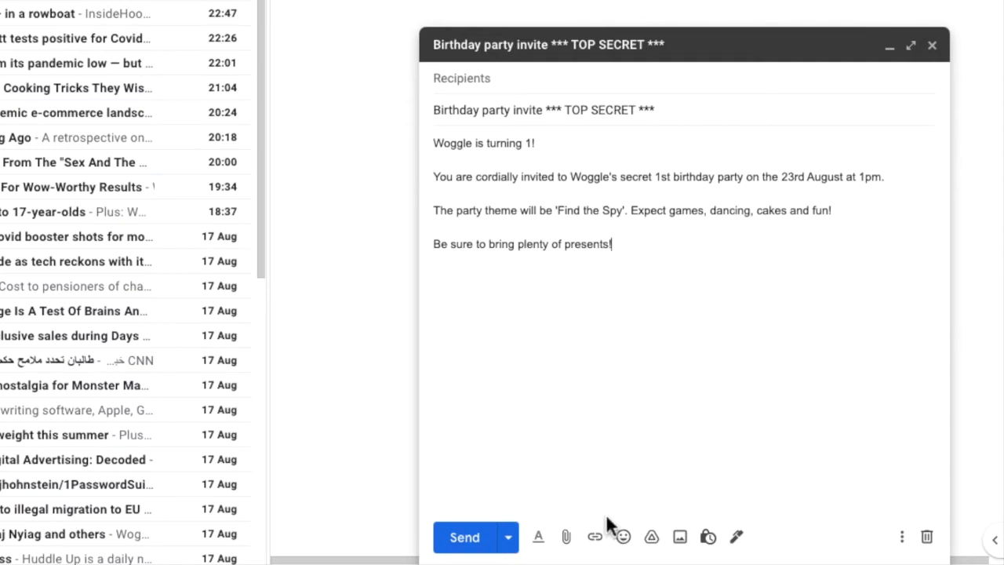
pyautogui.moveTo(538, 536)
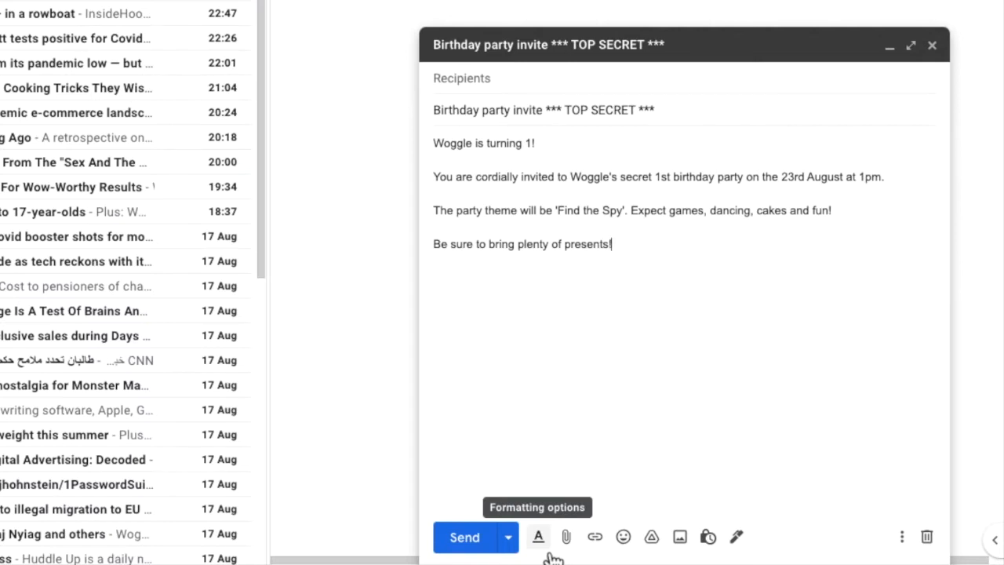
# - Change the 'Woggle is turning 1!' heading font to Comic Sans MS using the formatting toolbar
pyautogui.click(538, 537)
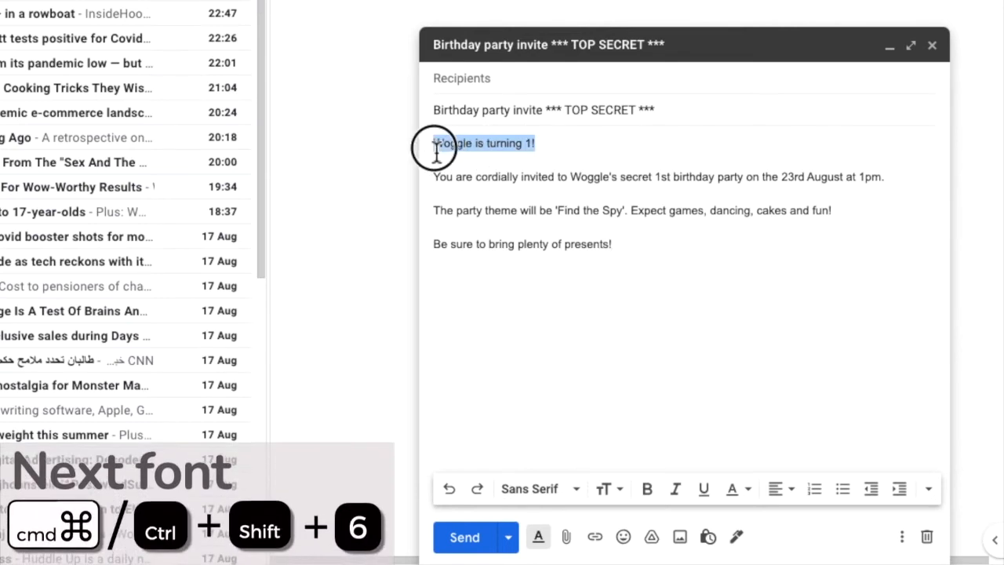
pyautogui.click(529, 488)
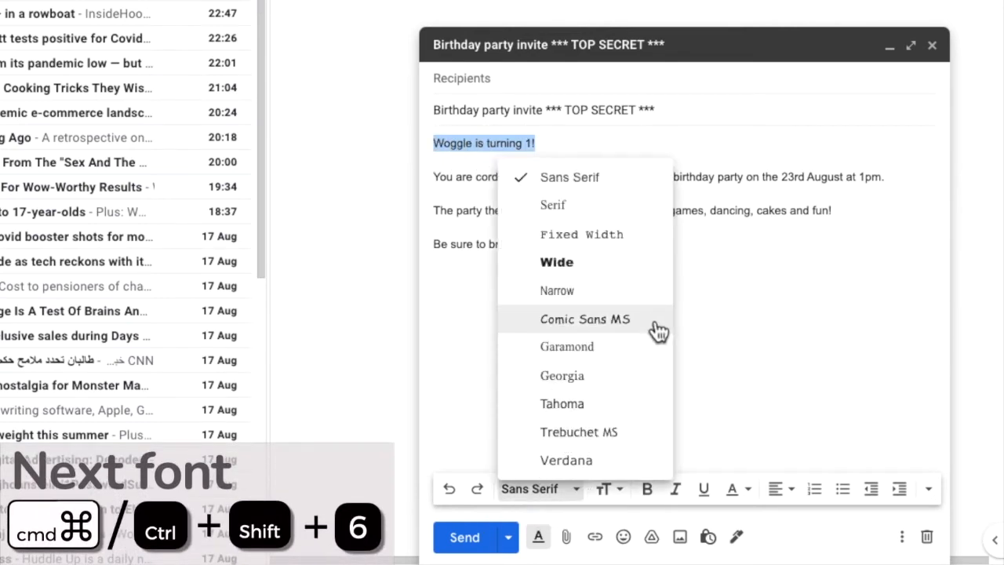
pyautogui.click(585, 319)
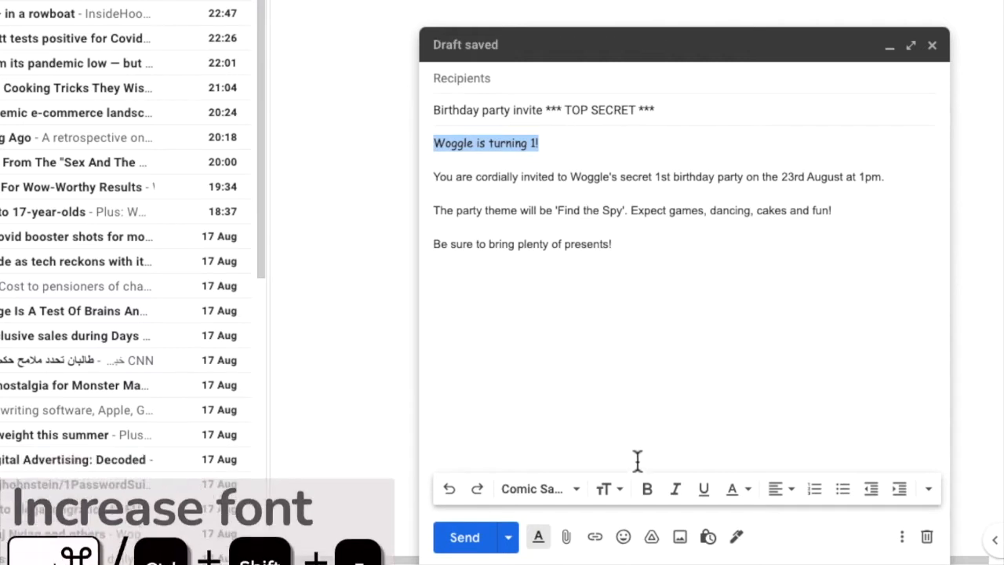
pyautogui.moveTo(608, 489)
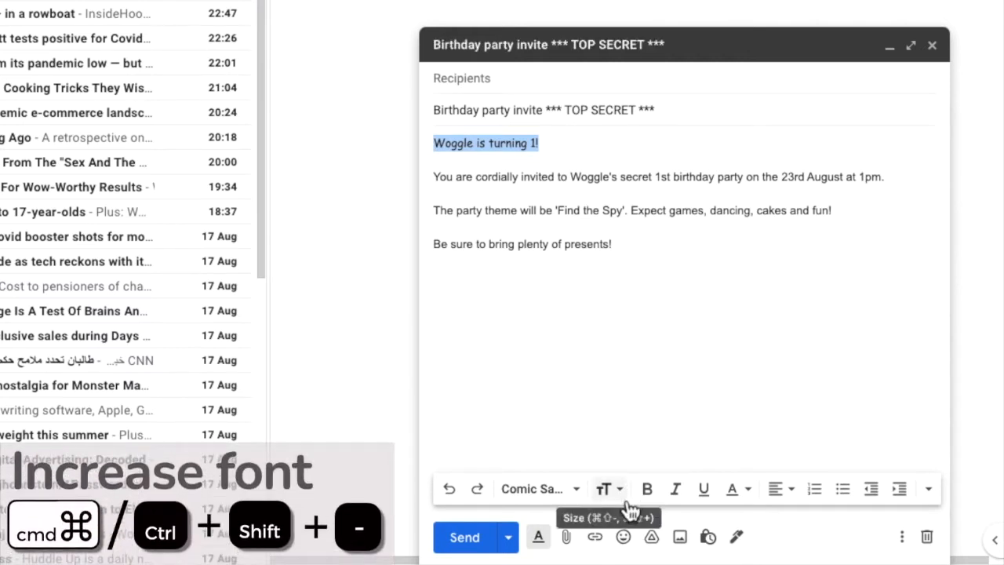
# - Set the selected heading's text size to Huge
pyautogui.click(604, 489)
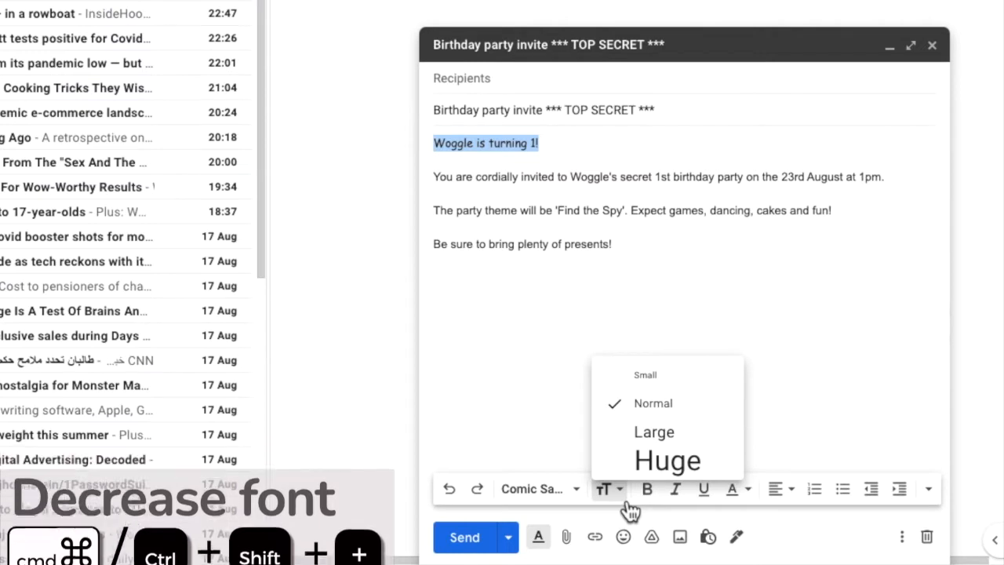
pyautogui.click(667, 461)
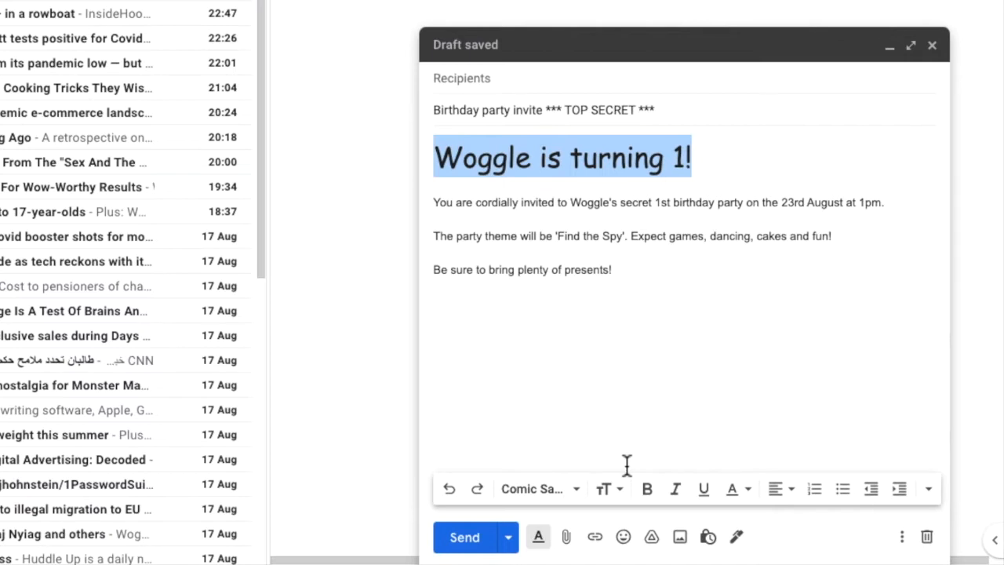
pyautogui.moveTo(761, 500)
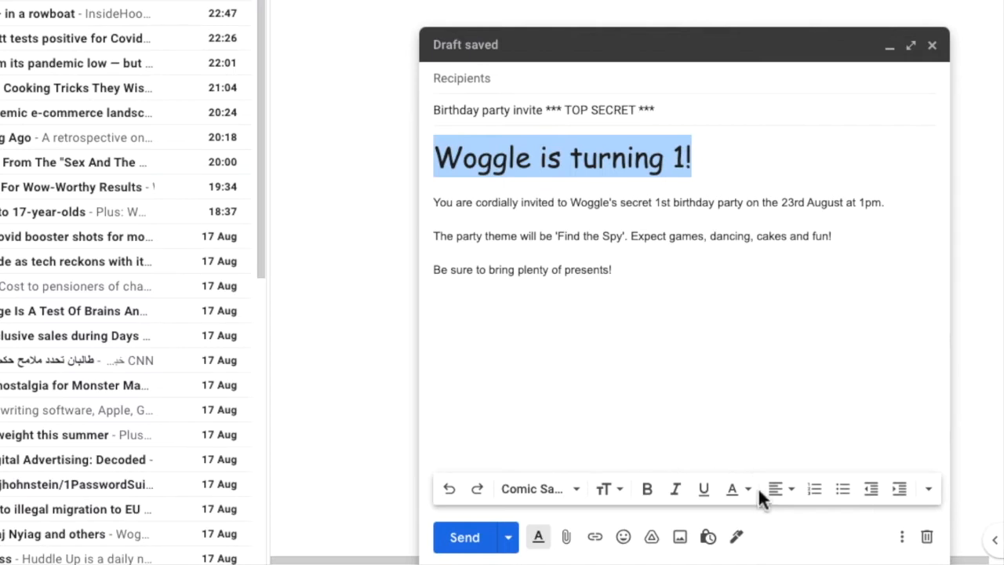
pyautogui.moveTo(733, 489)
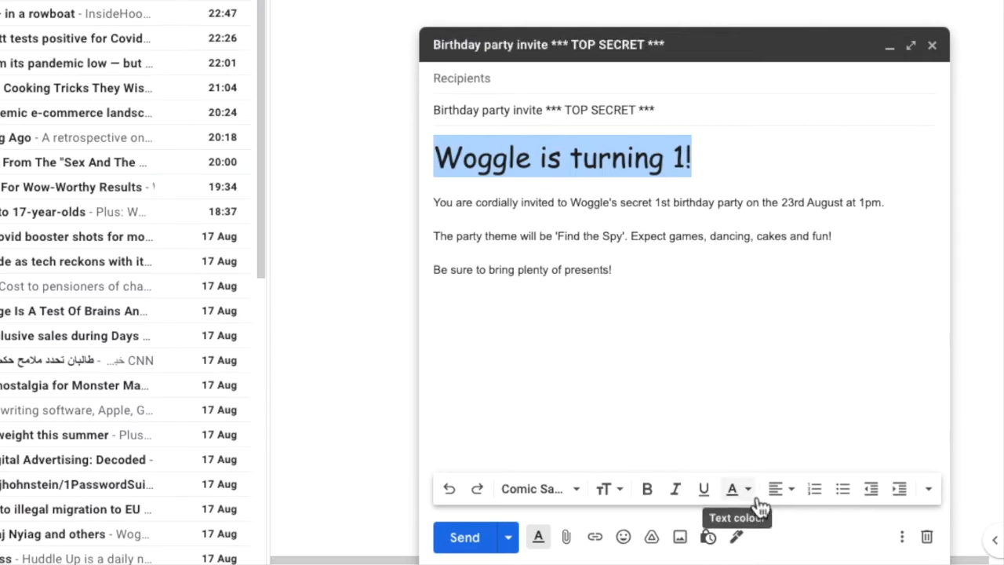
# - Colour the heading text blue from the Text colour palette
pyautogui.click(732, 489)
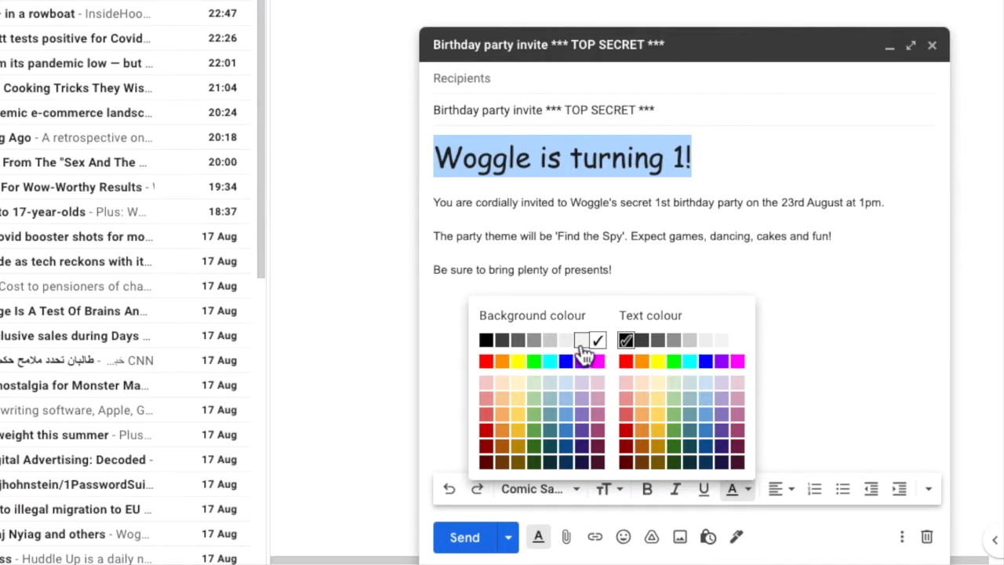
pyautogui.moveTo(582, 328)
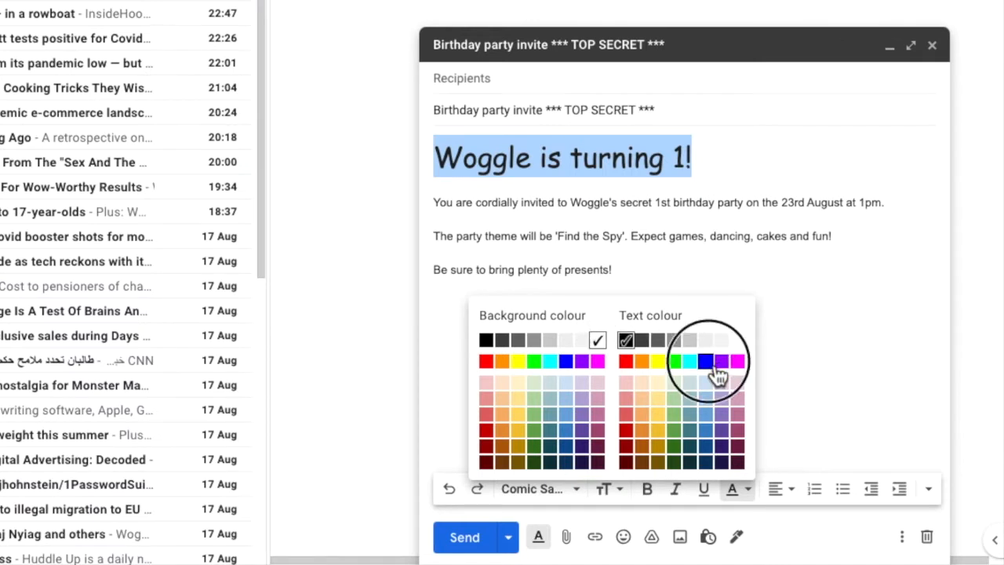
pyautogui.click(707, 360)
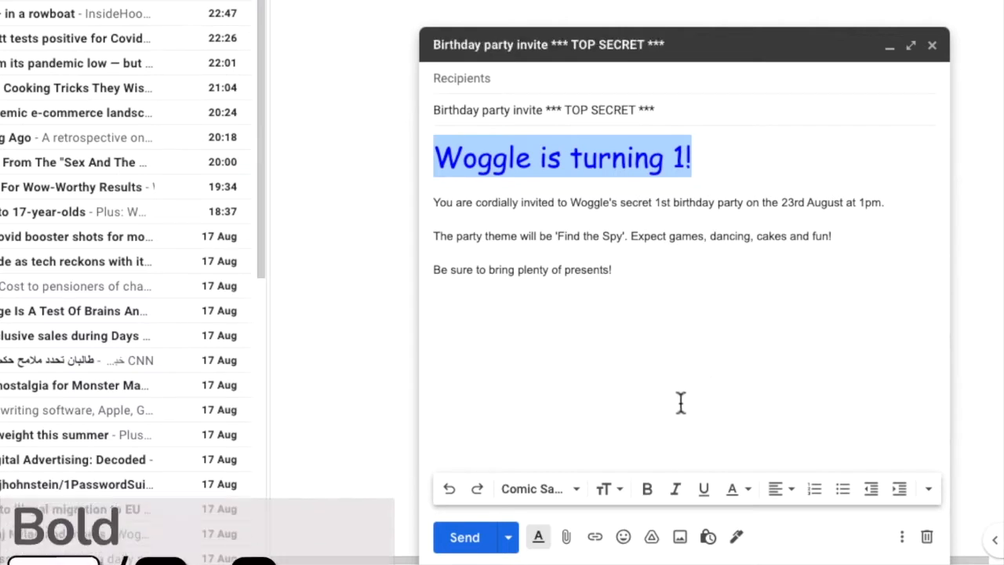
# - Bold the heading, underline 'Find the Spy', and select a paragraph of the invitation
pyautogui.click(647, 488)
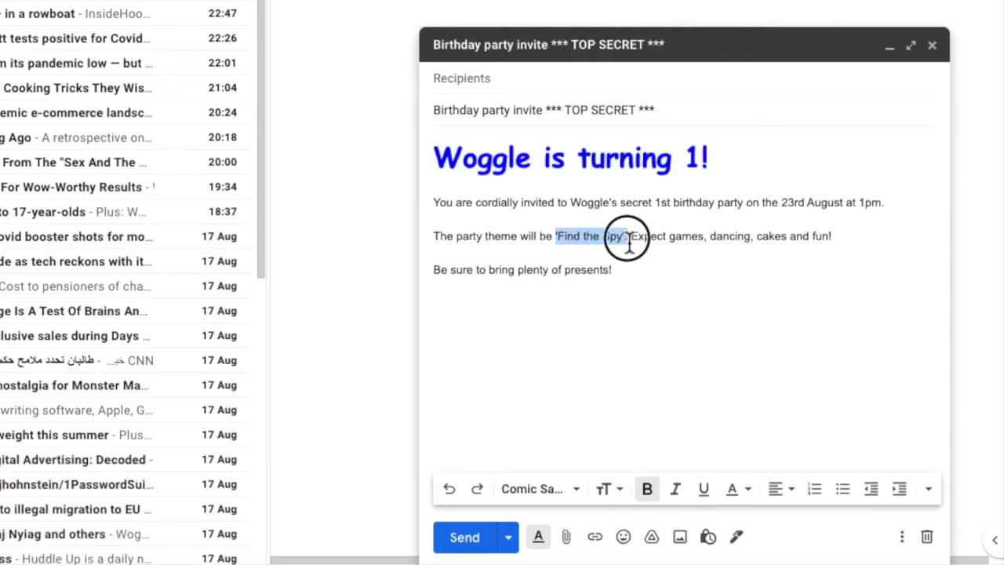
pyautogui.press('ctrl+u')
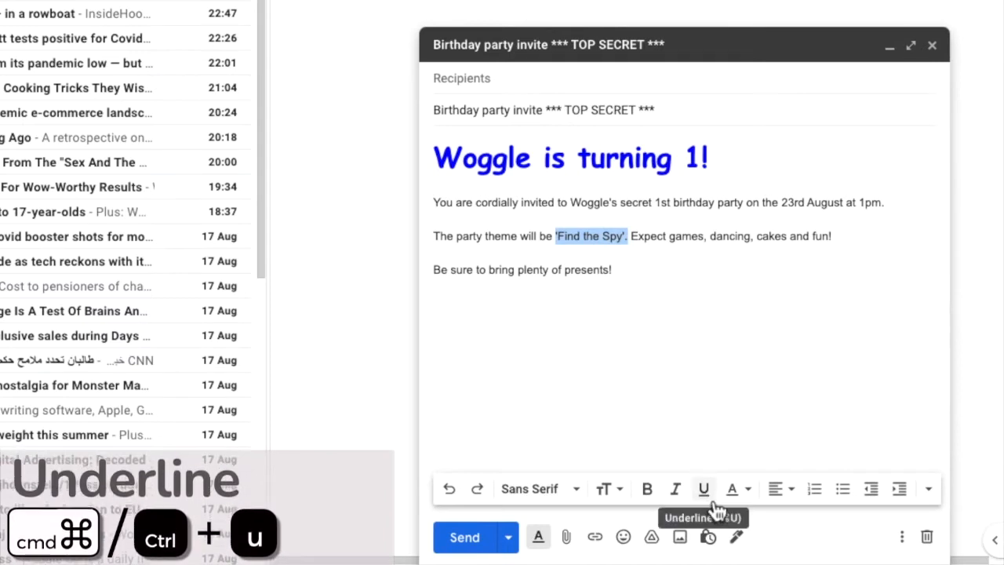
pyautogui.click(702, 488)
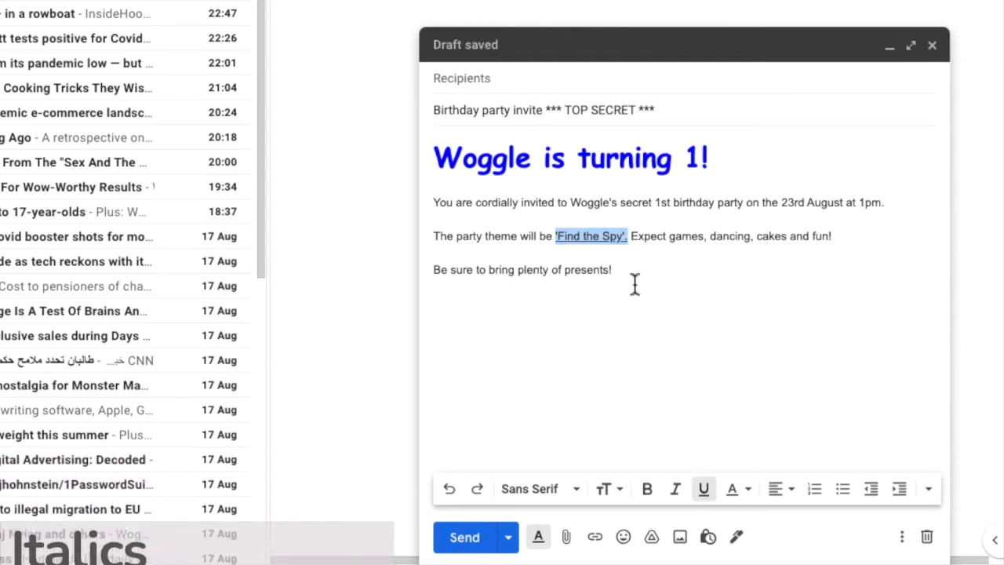
pyautogui.tripleClick(522, 269)
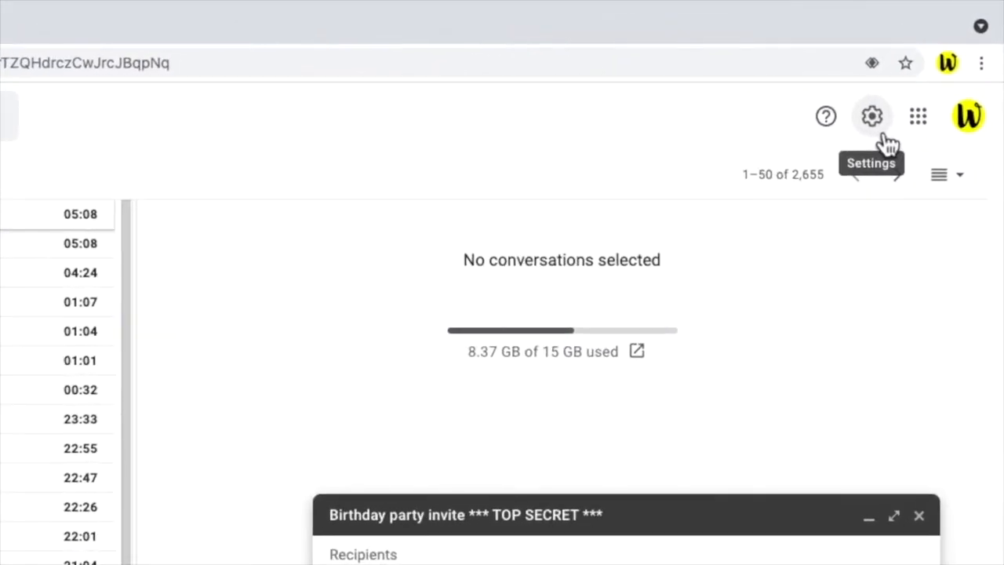
# - Go from the quick settings panel to the full Gmail Settings page
pyautogui.click(871, 116)
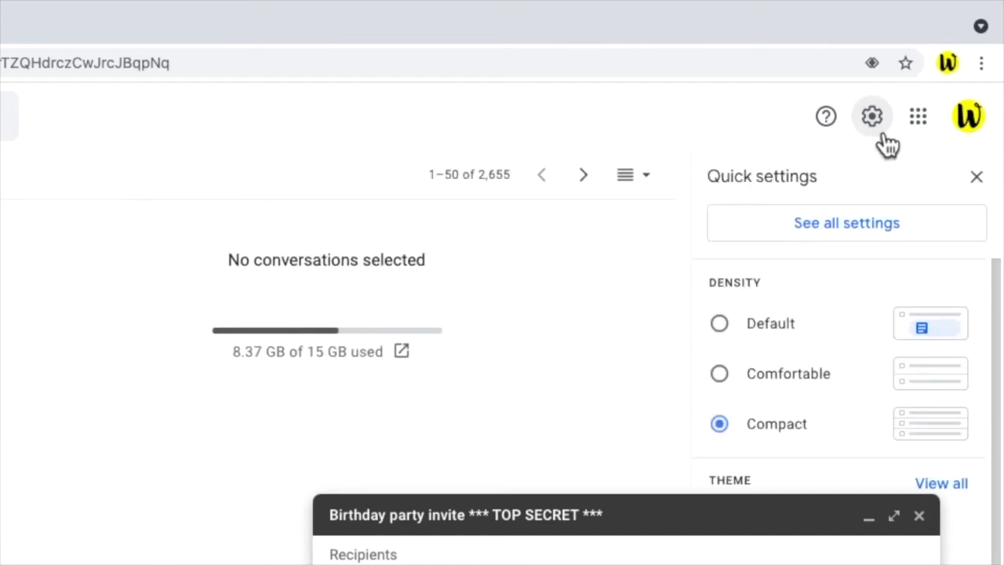
pyautogui.moveTo(906, 180)
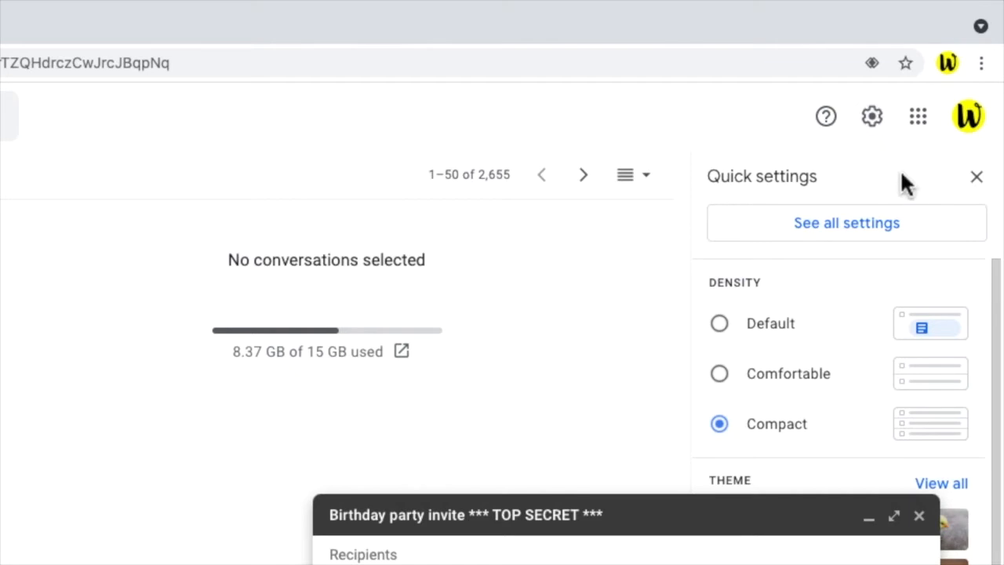
pyautogui.moveTo(924, 236)
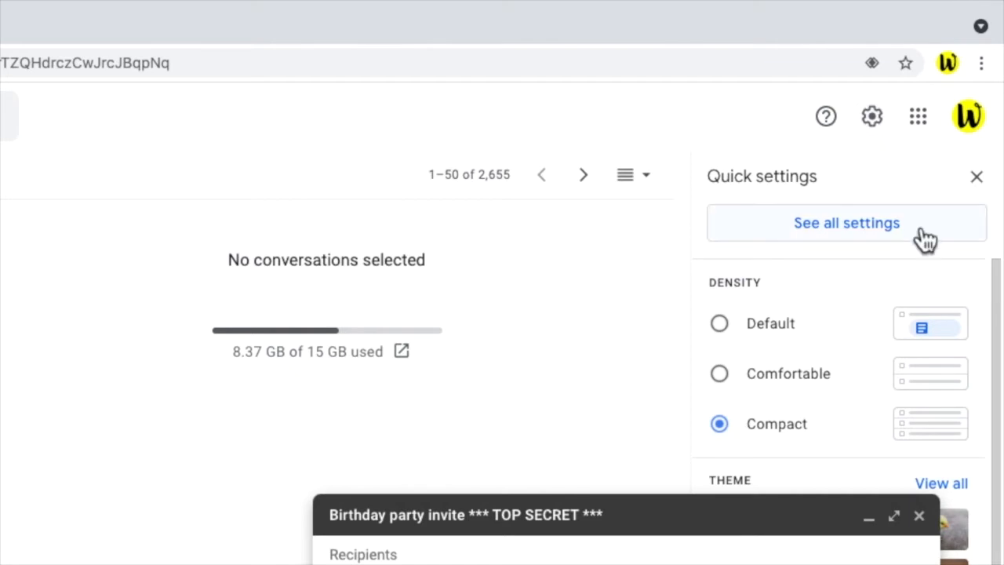
pyautogui.click(846, 223)
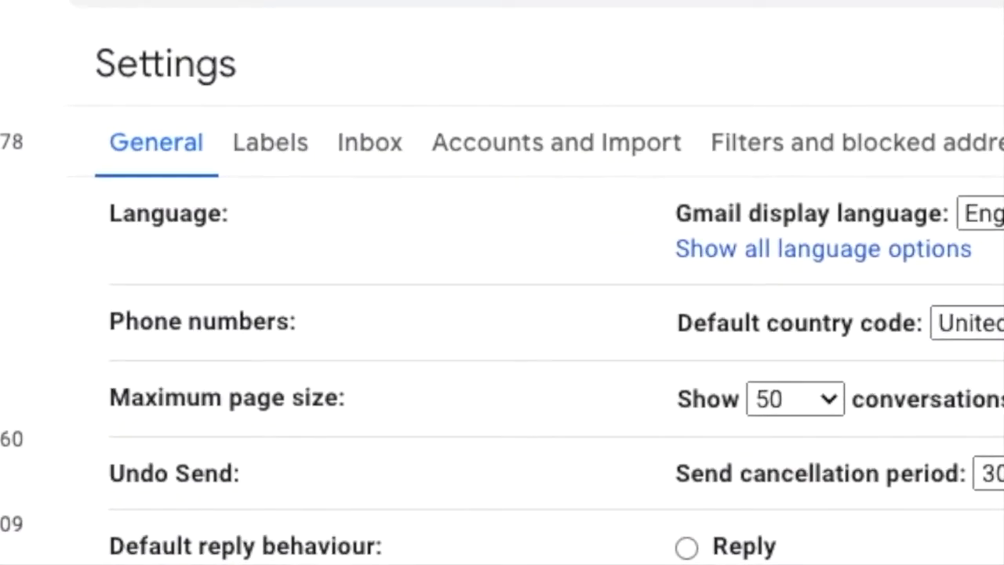
# - Set the default text style to Verdana at a larger size in General settings
pyautogui.scroll(-3)
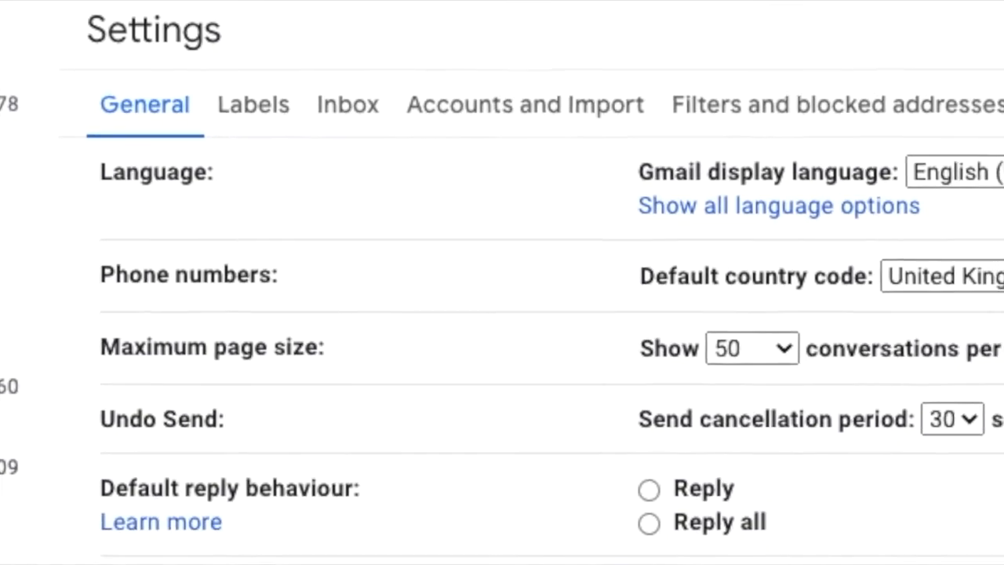
pyautogui.scroll(-3)
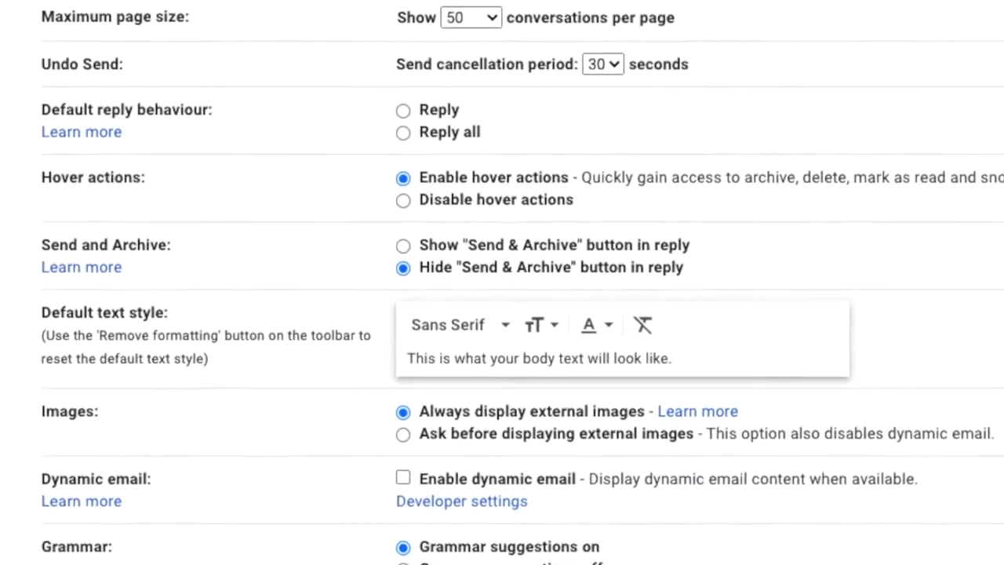
pyautogui.scroll(-3)
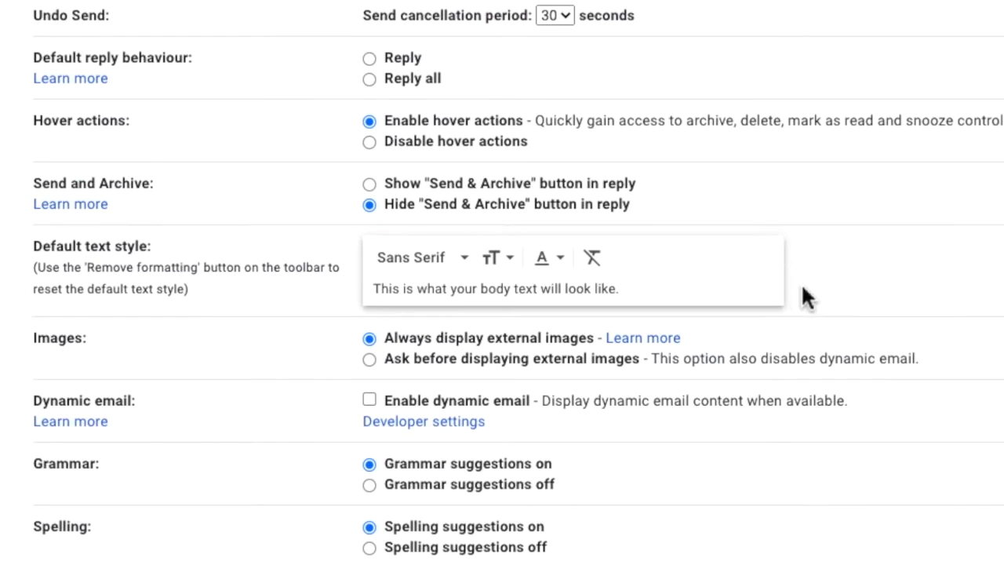
pyautogui.click(419, 257)
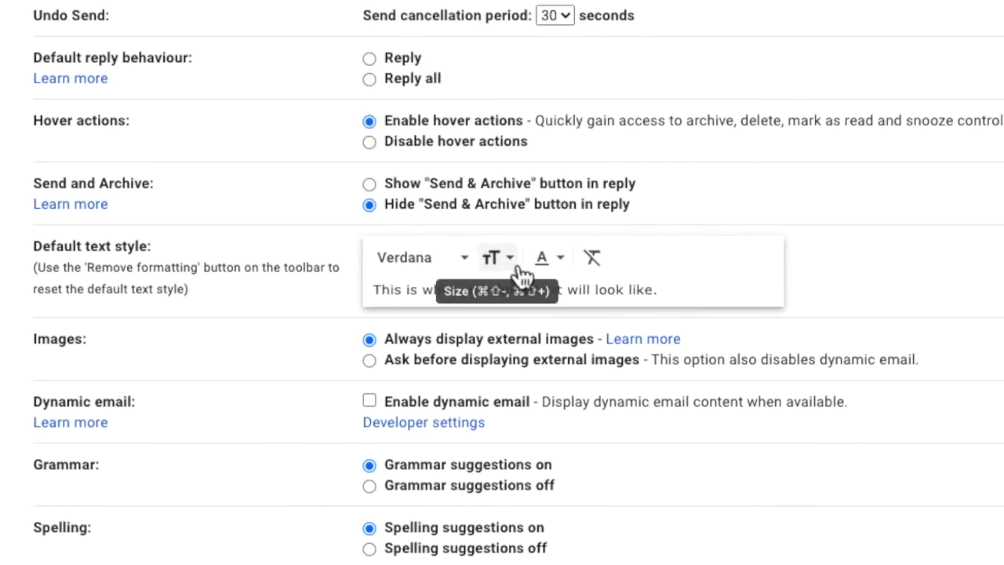
pyautogui.click(541, 257)
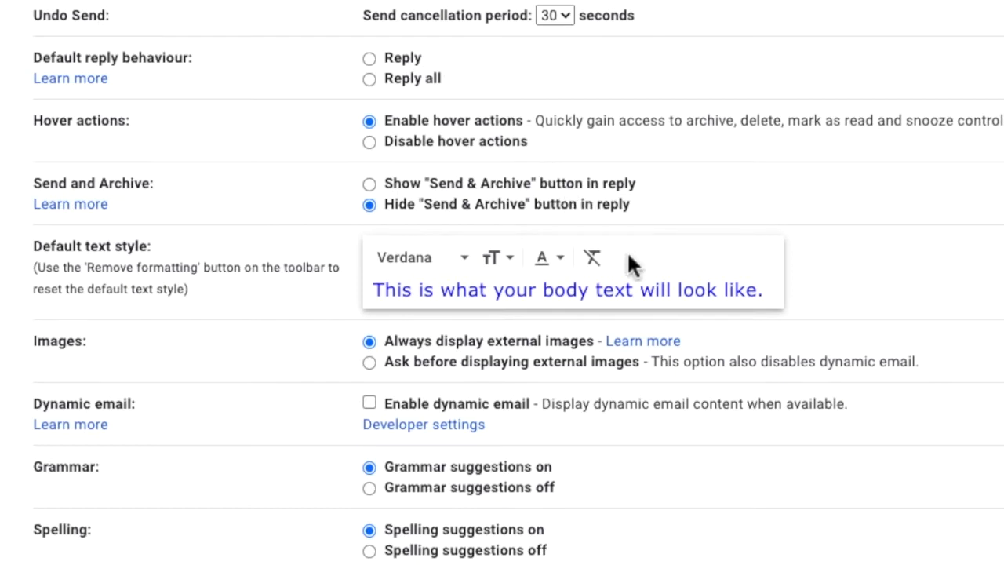
pyautogui.moveTo(592, 257)
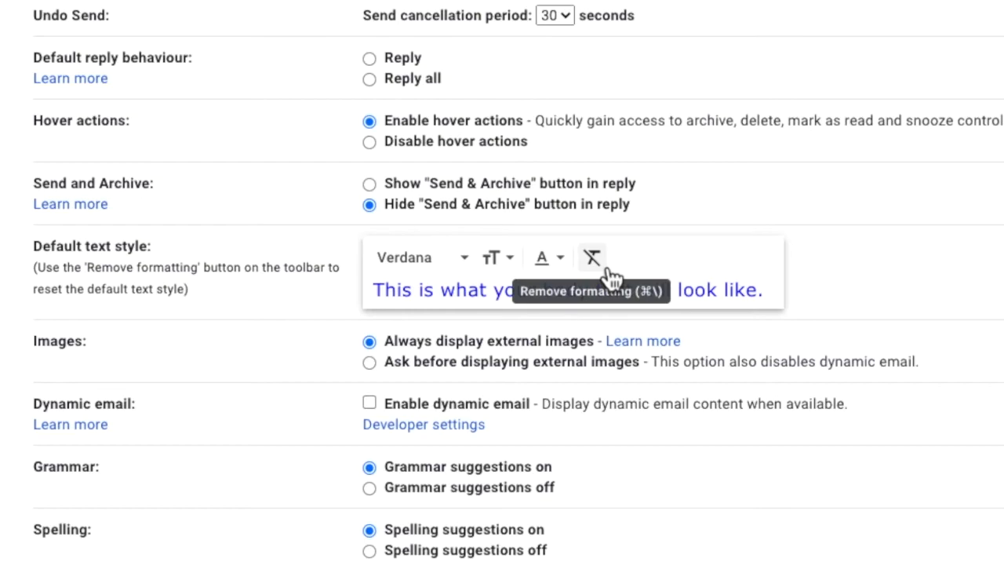
pyautogui.scroll(-3)
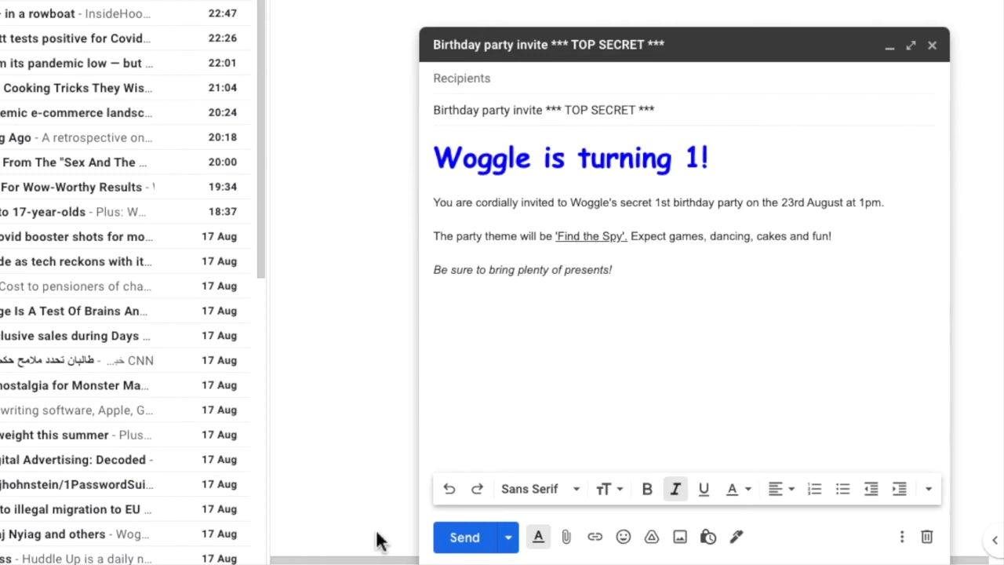
pyautogui.moveTo(711, 413)
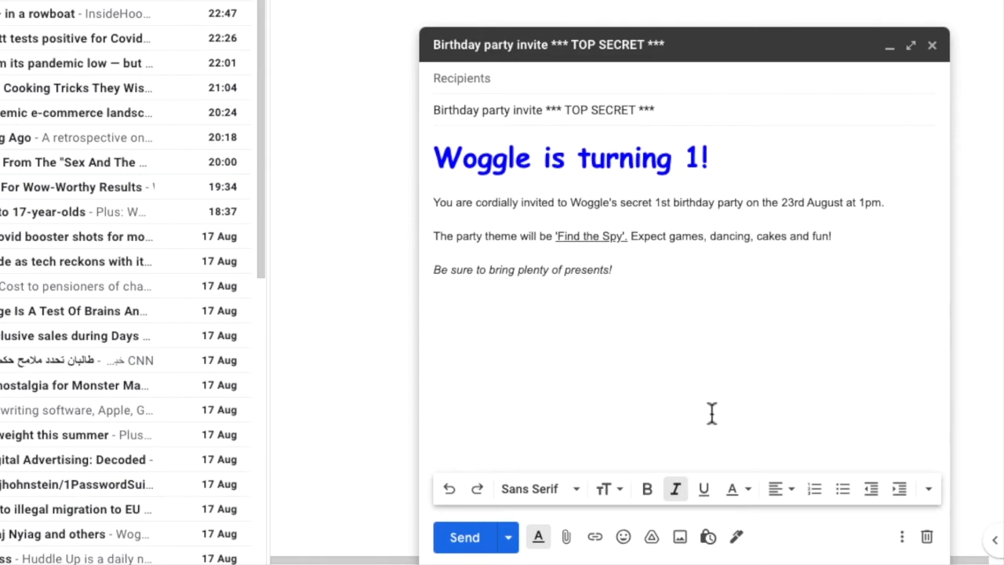
# - Select the entire invitation text and indent it one level
pyautogui.moveTo(541, 236); pyautogui.dragTo(612, 269)
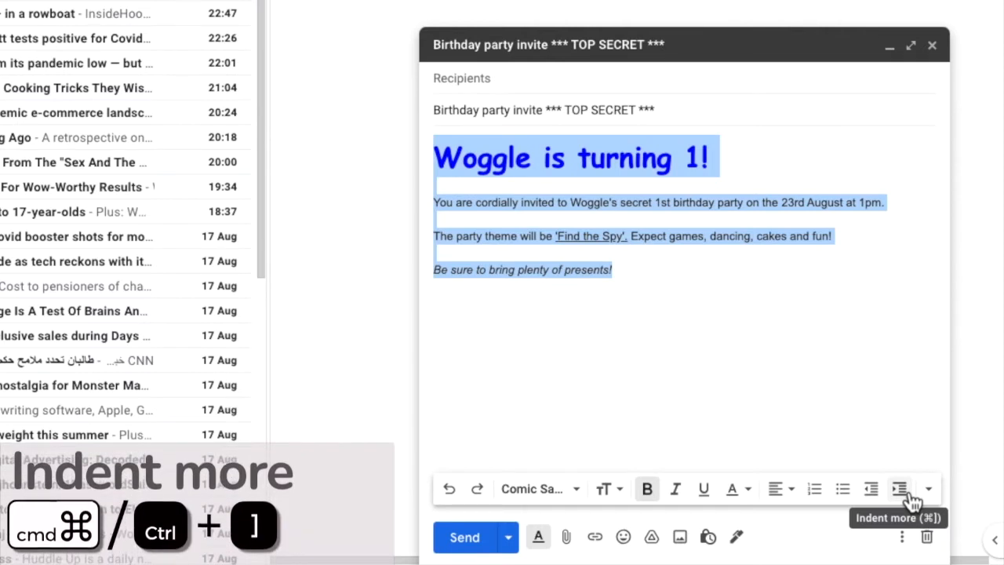
pyautogui.click(900, 489)
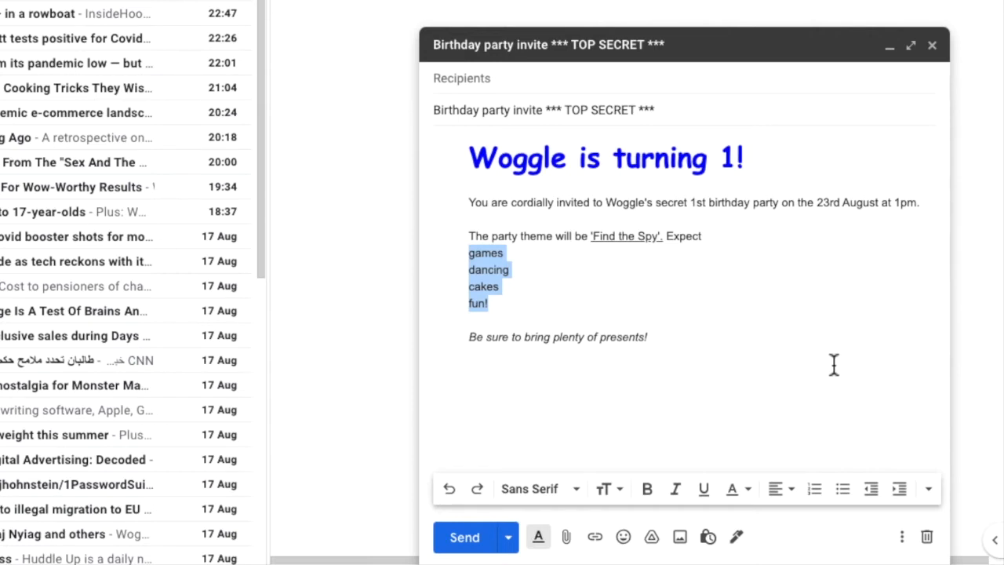
pyautogui.moveTo(832, 500)
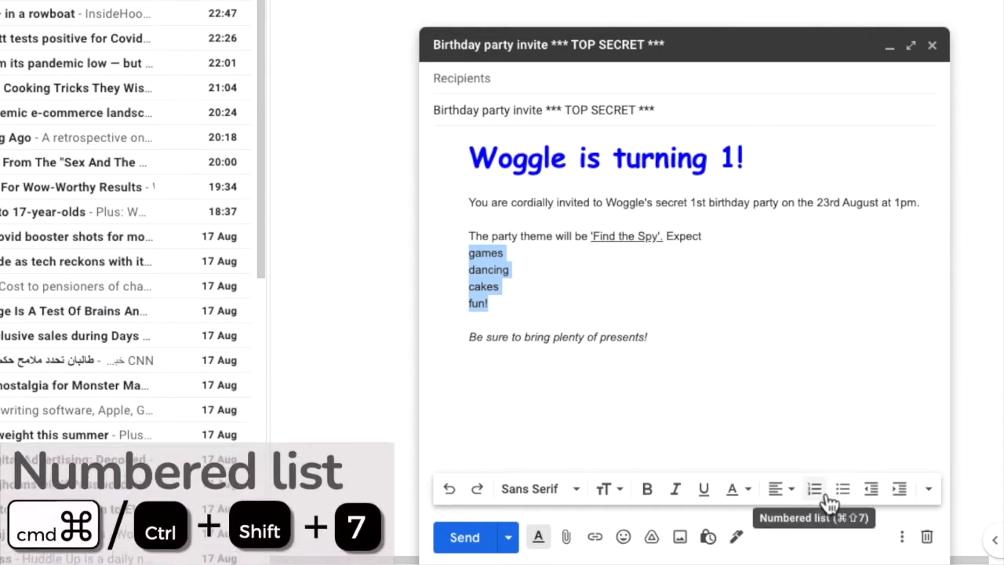
# - Try numbering the activities, then settle on a bulleted list for games, dancing, cakes and fun
pyautogui.click(814, 488)
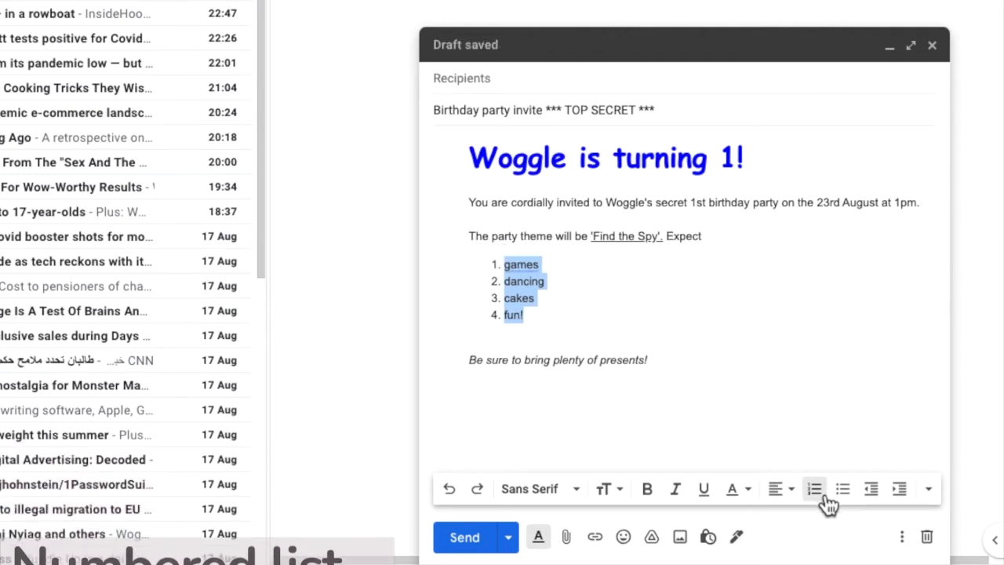
pyautogui.moveTo(842, 488)
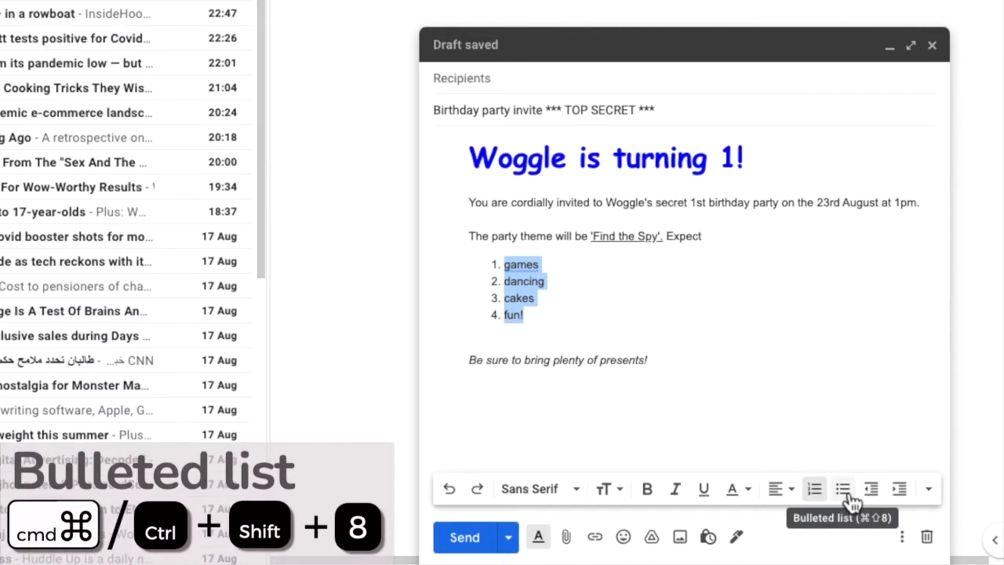
pyautogui.click(842, 489)
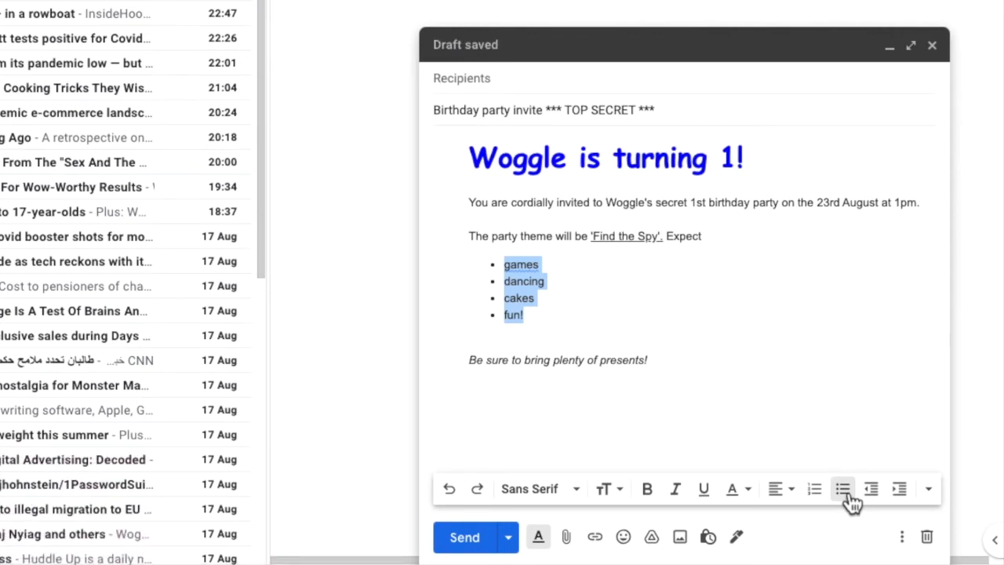
pyautogui.click(842, 488)
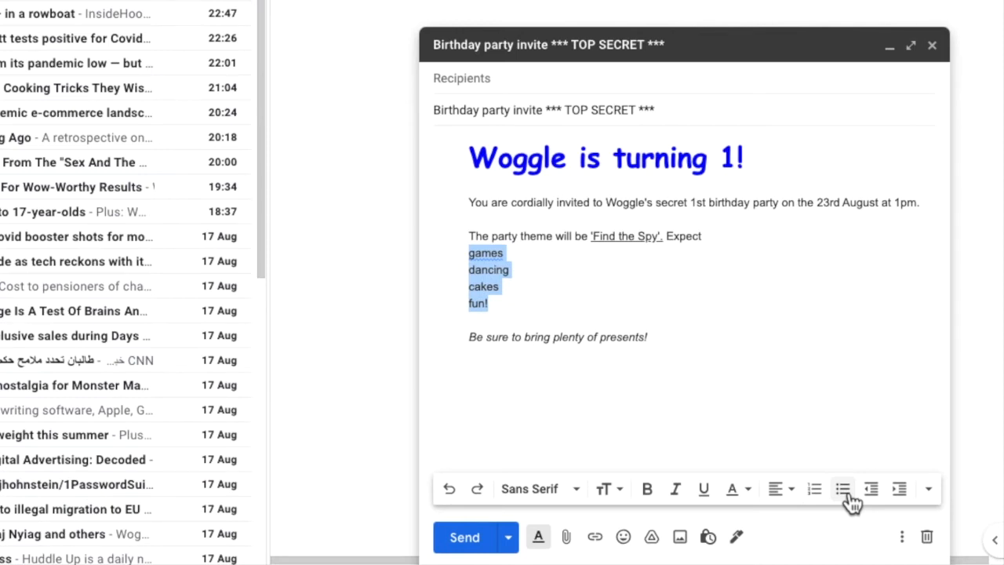
pyautogui.click(842, 489)
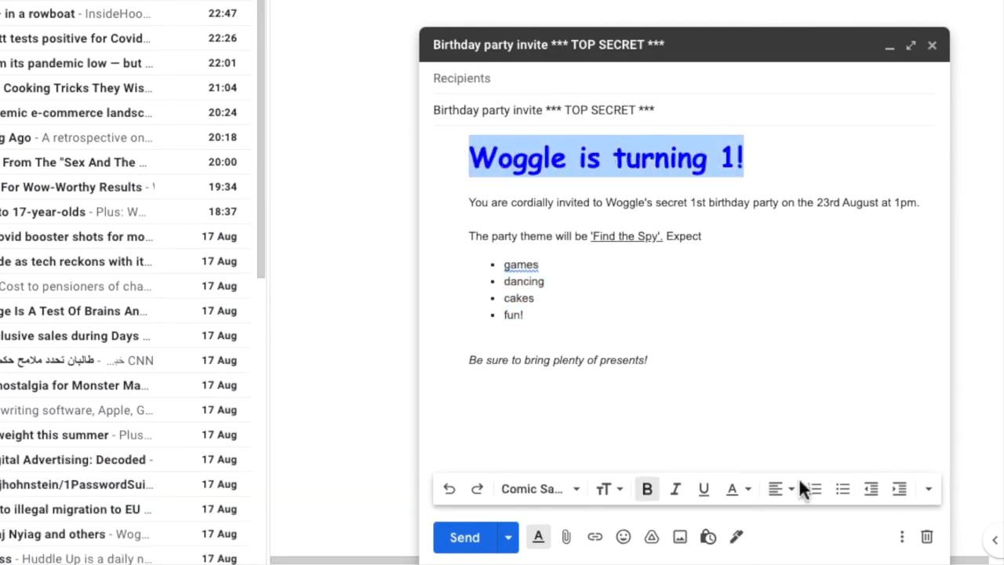
# - Align the 'Woggle is turning 1!' heading to the right via the Align dropdown
pyautogui.click(775, 488)
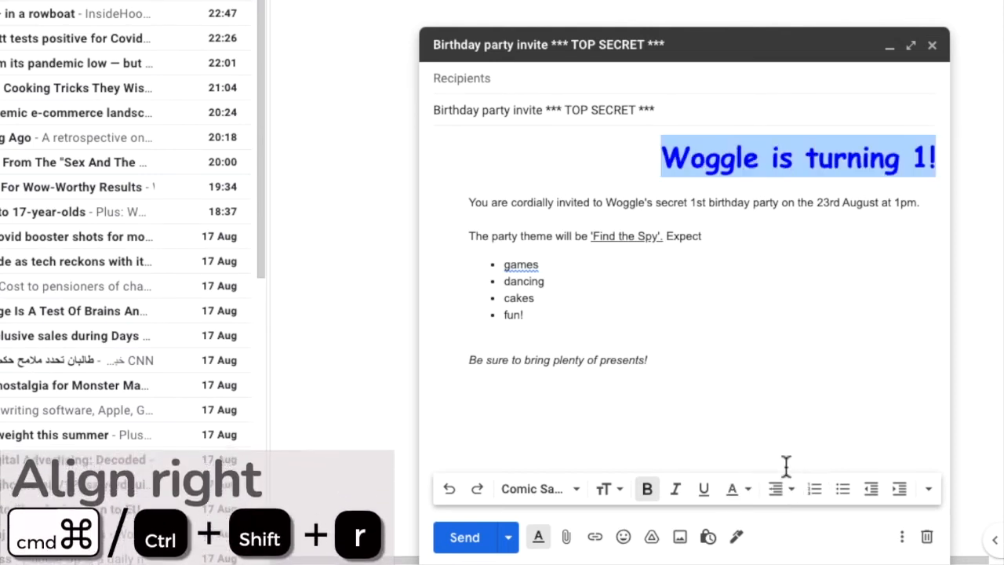
pyautogui.click(775, 488)
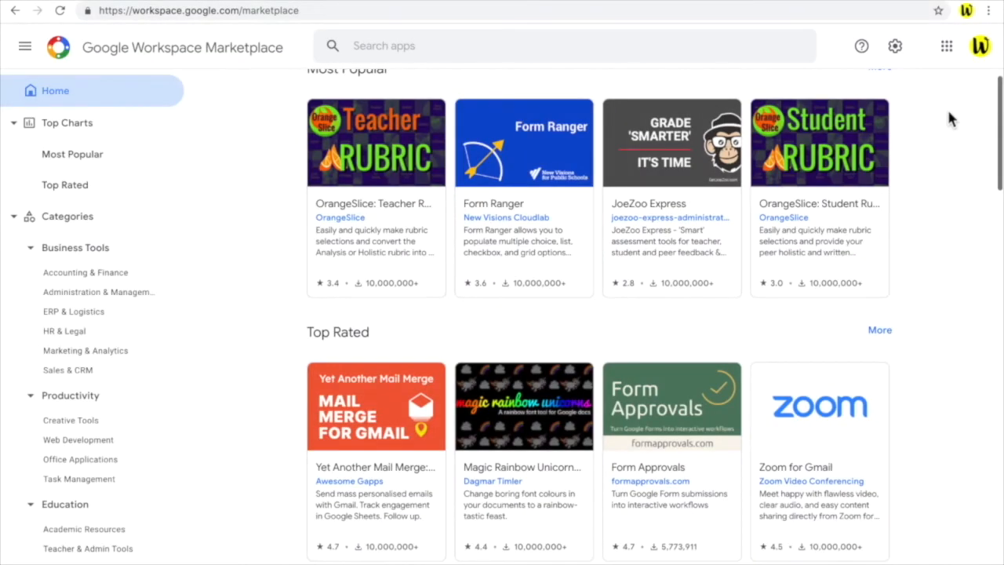
# - Scroll the Marketplace home page down past Works with Calendar and Docs to the Sheets and Slides sections
pyautogui.scroll(-3)
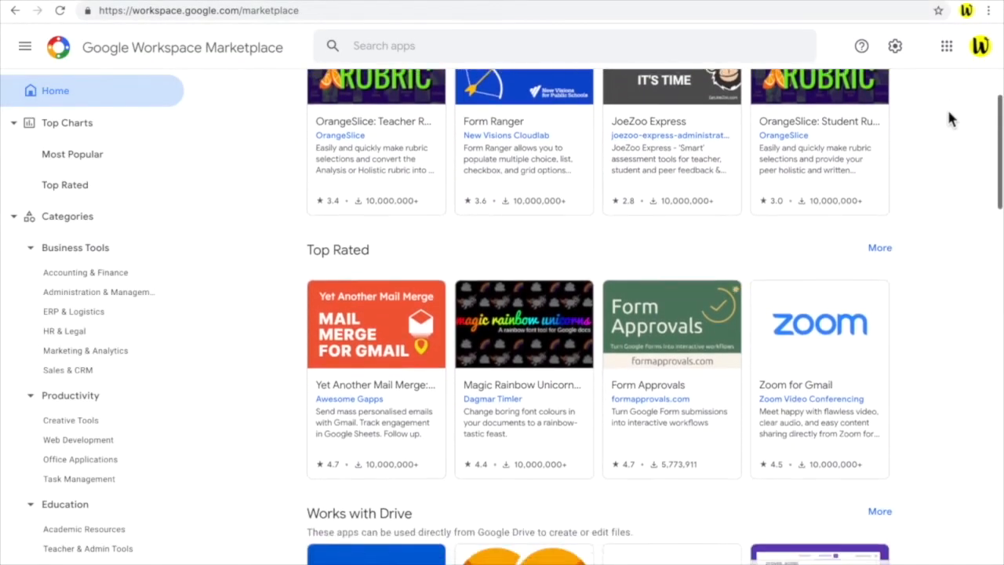
pyautogui.scroll(-3)
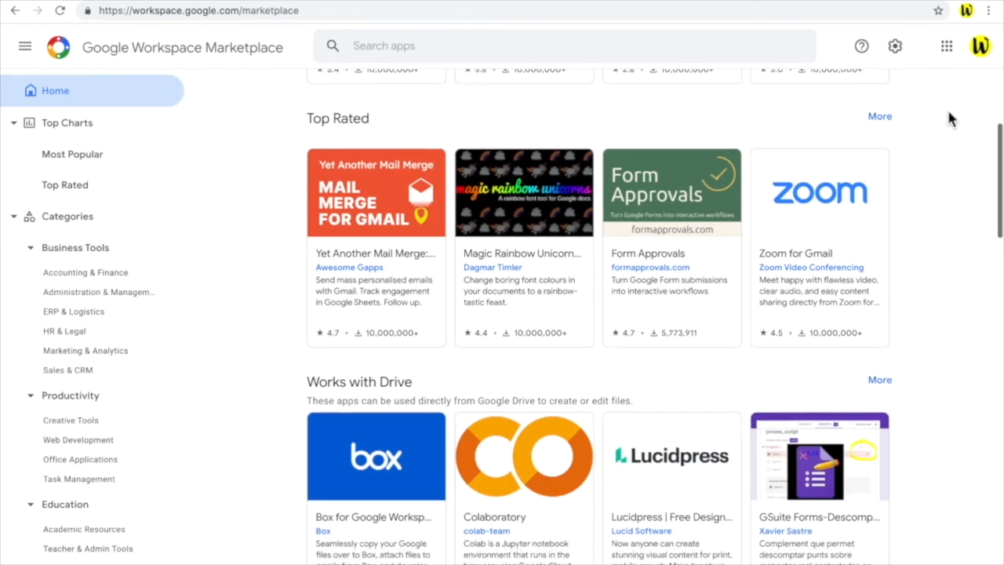
pyautogui.scroll(-3)
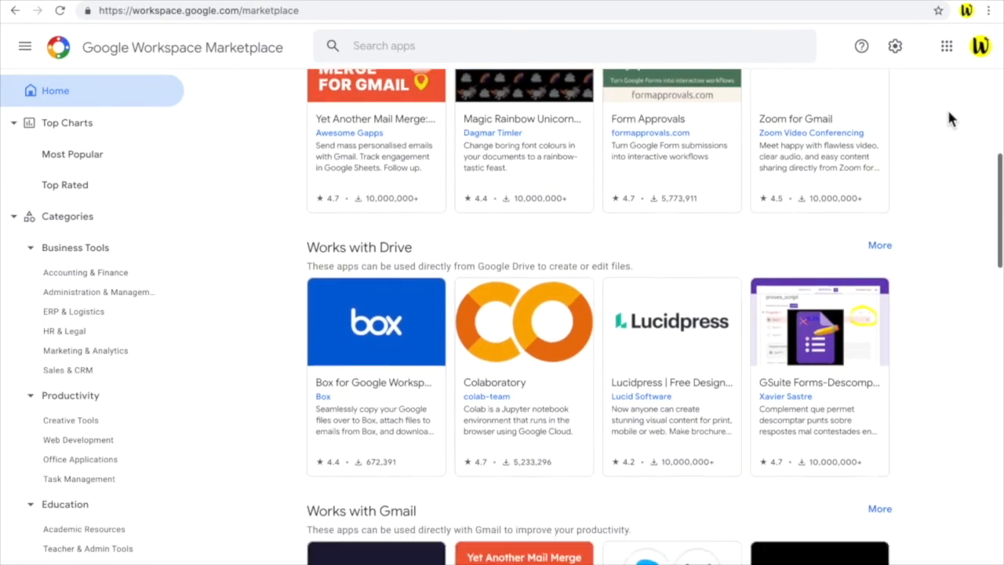
pyautogui.scroll(-3)
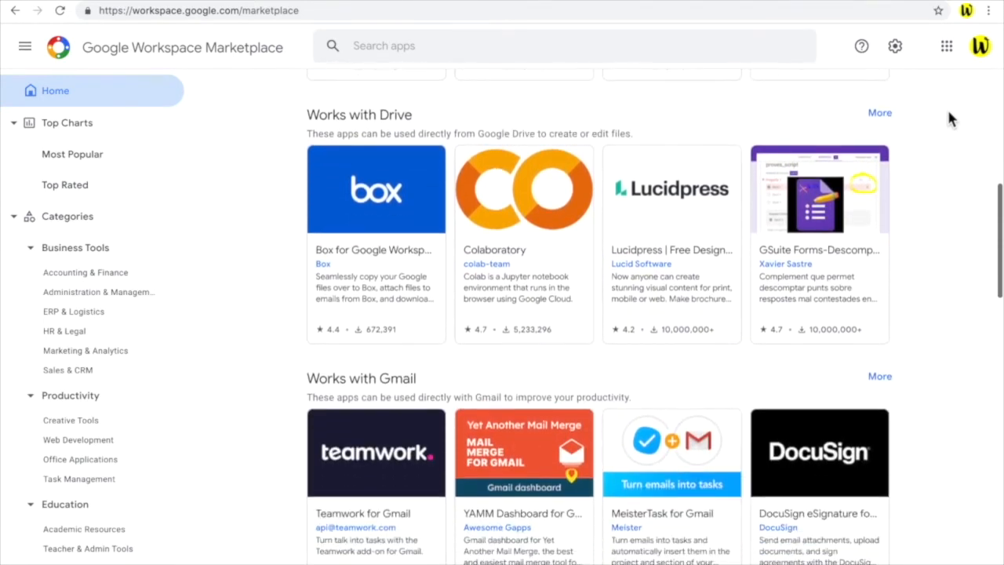
pyautogui.scroll(-3)
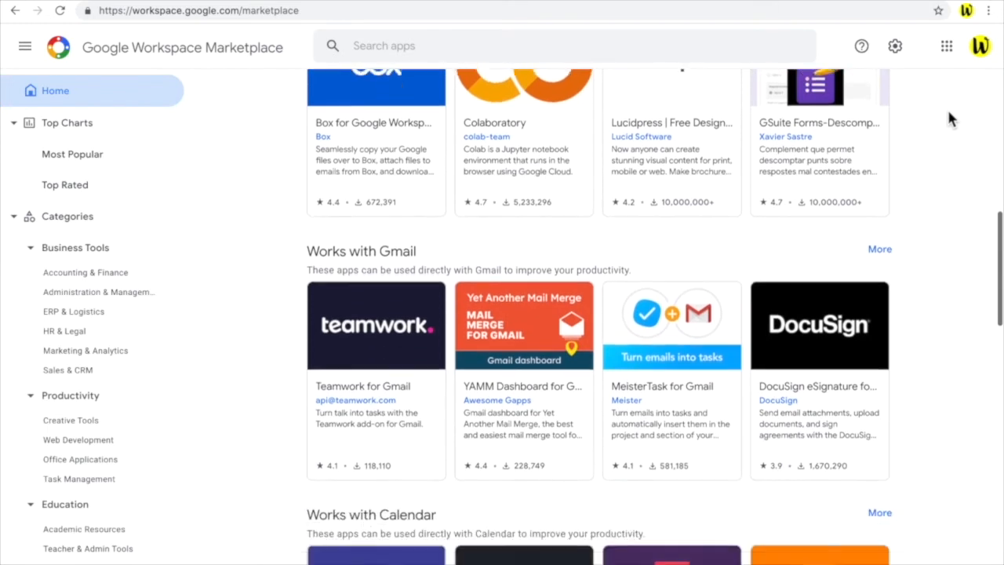
pyautogui.scroll(-3)
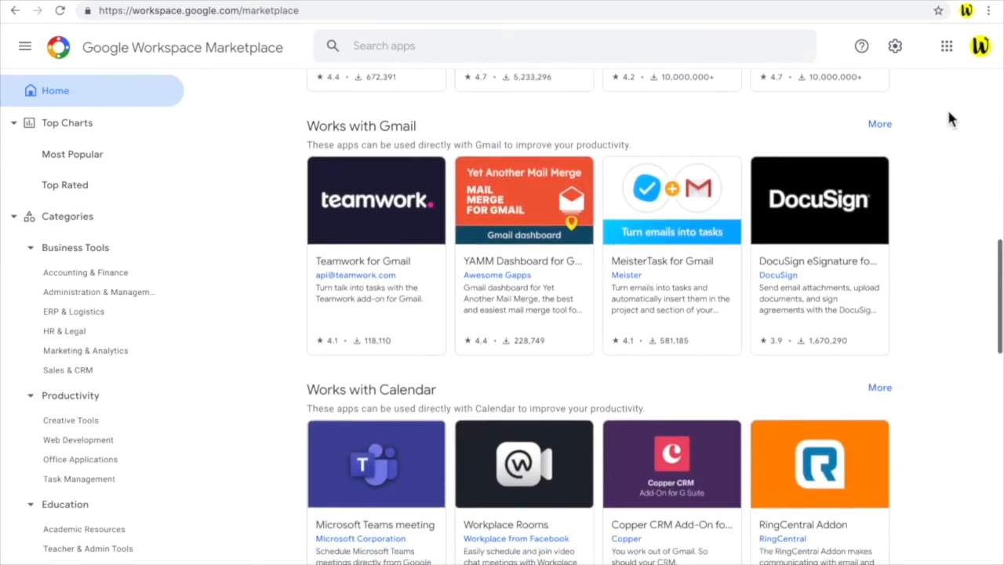
pyautogui.scroll(-3)
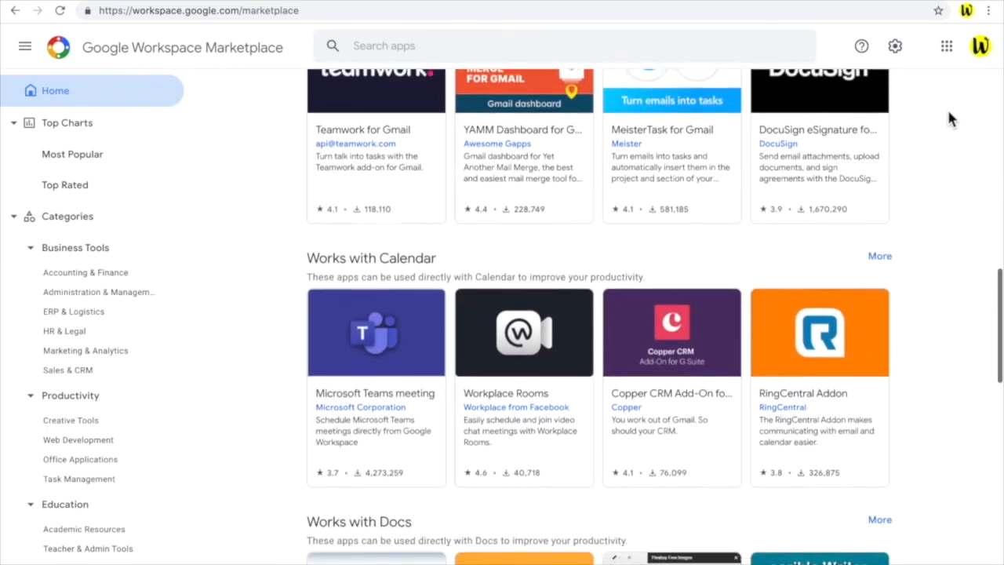
pyautogui.scroll(-3)
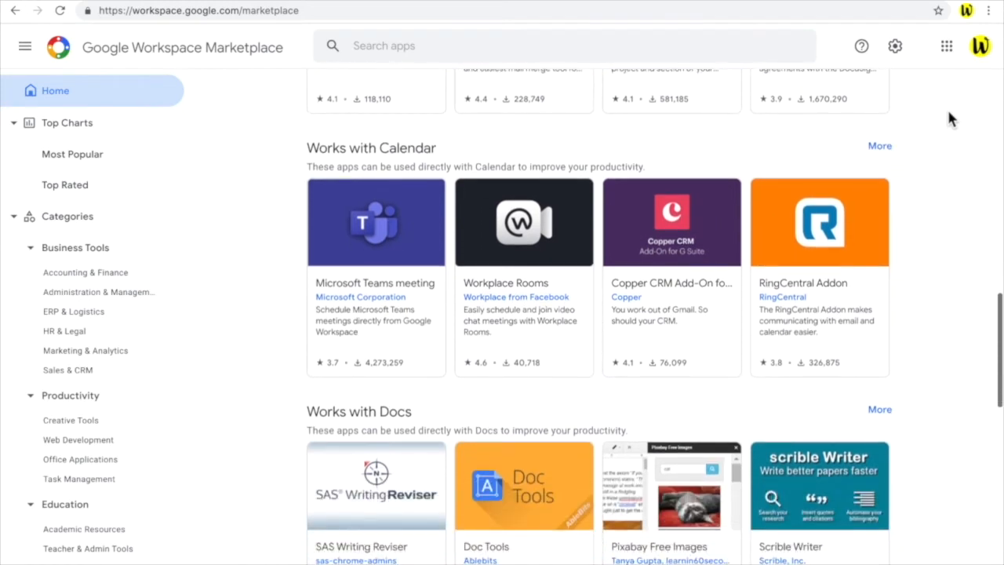
pyautogui.scroll(-3)
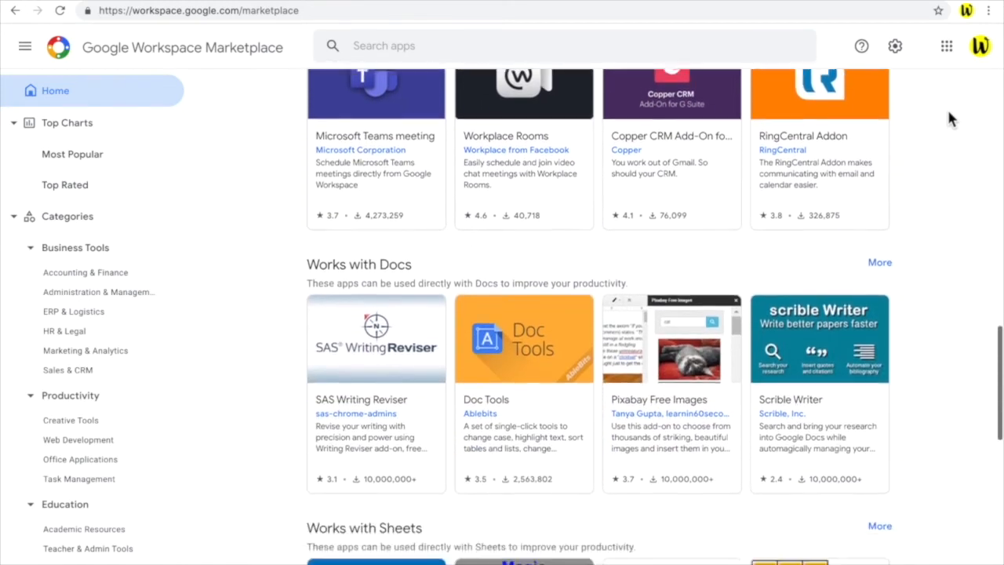
pyautogui.scroll(-3)
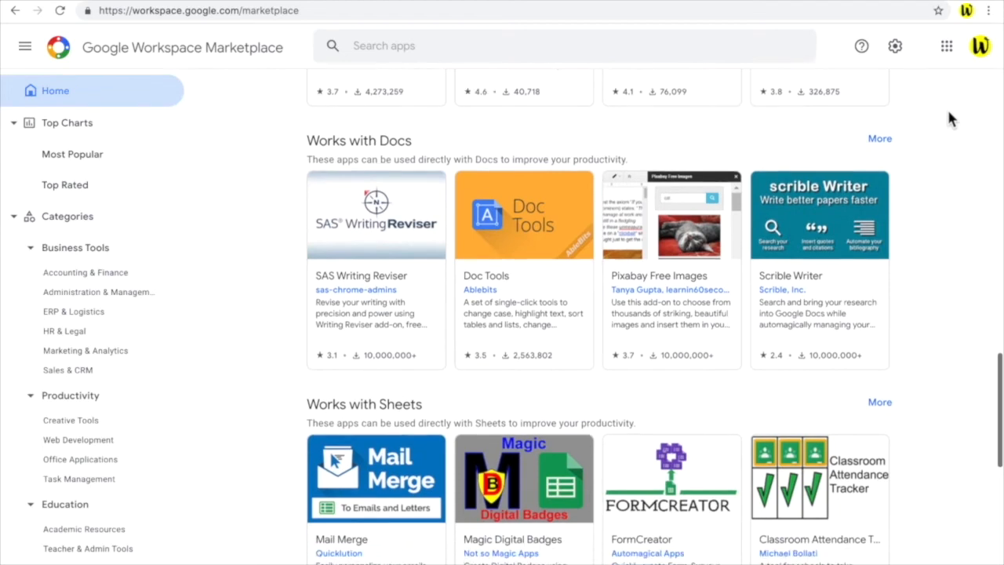
pyautogui.scroll(-3)
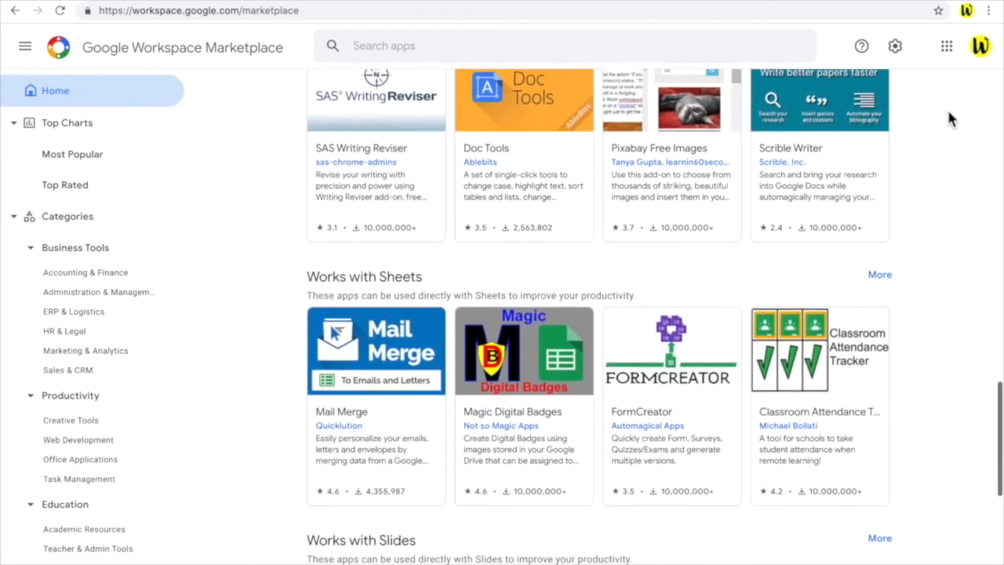
pyautogui.scroll(-3)
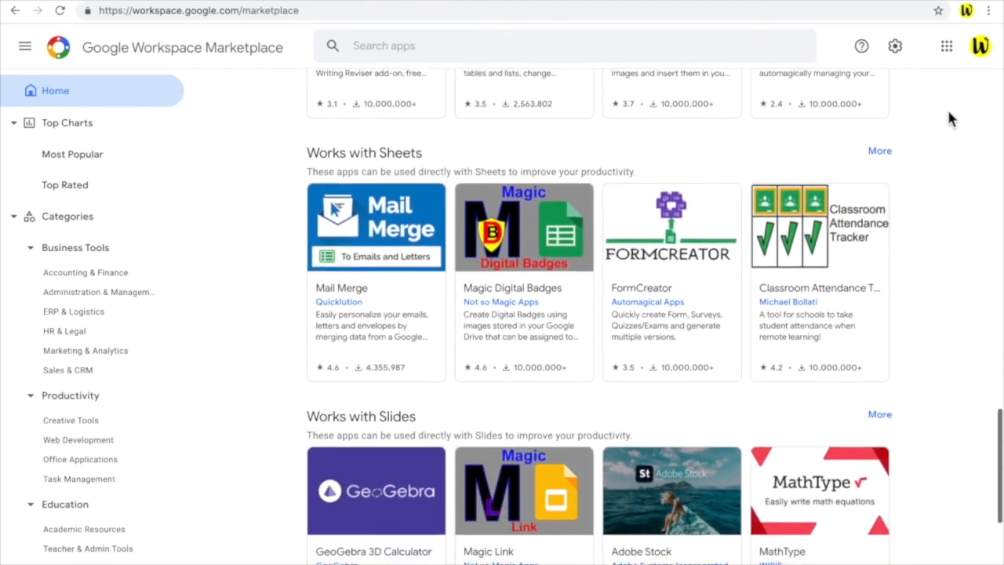
pyautogui.scroll(-3)
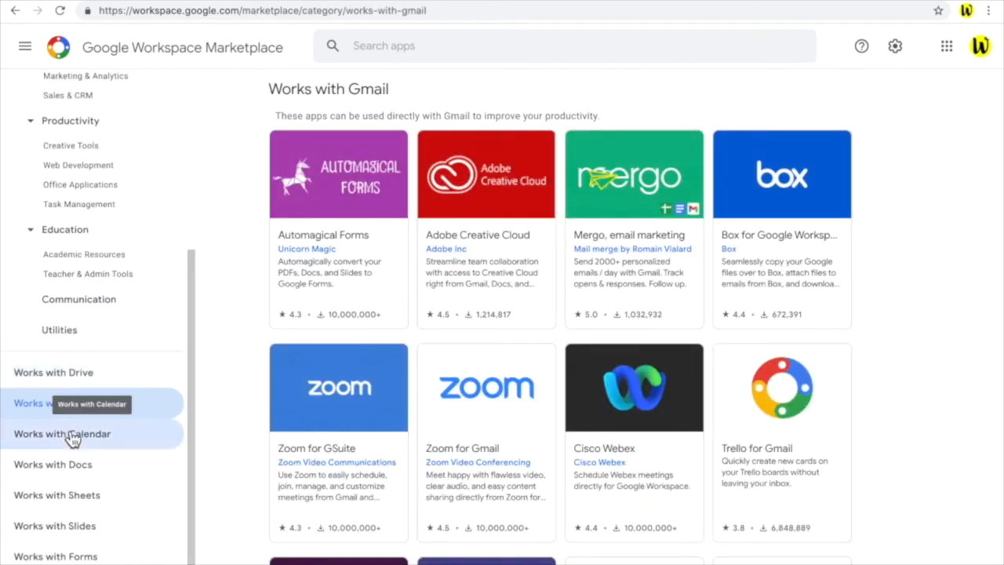
# - Browse the Works with Calendar, Works with Docs and Works with Sheets categories from the sidebar
pyautogui.click(62, 433)
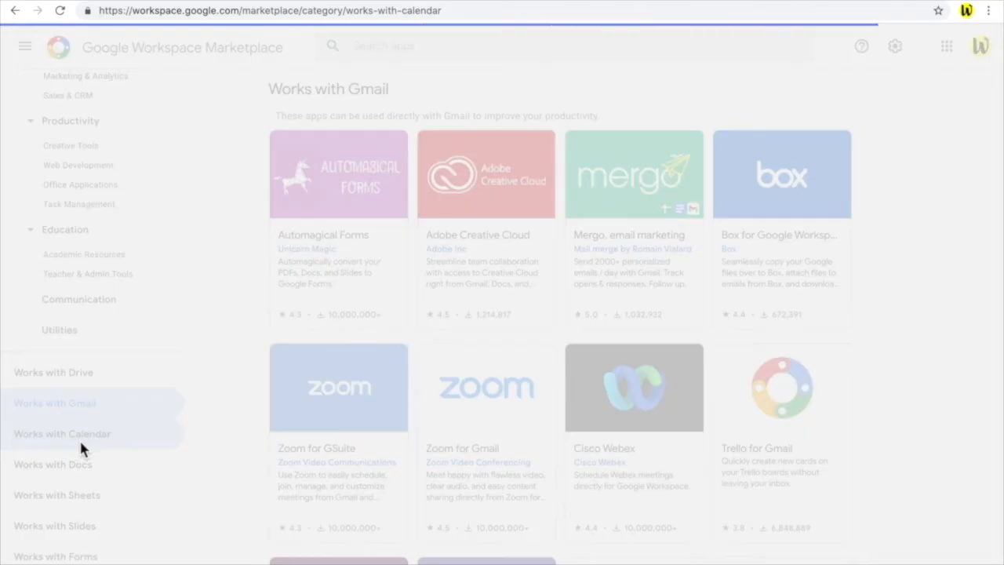
pyautogui.click(62, 433)
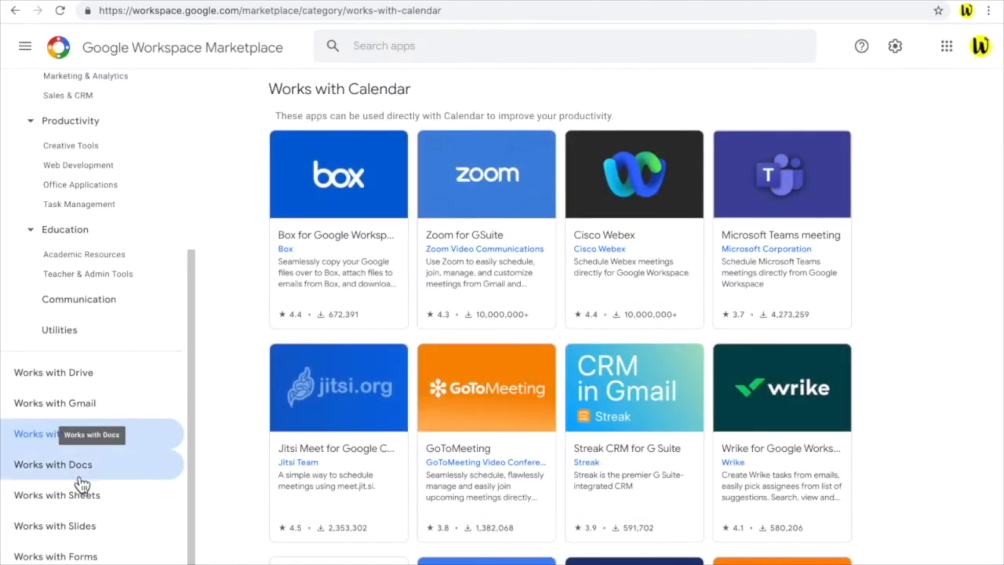
pyautogui.click(52, 465)
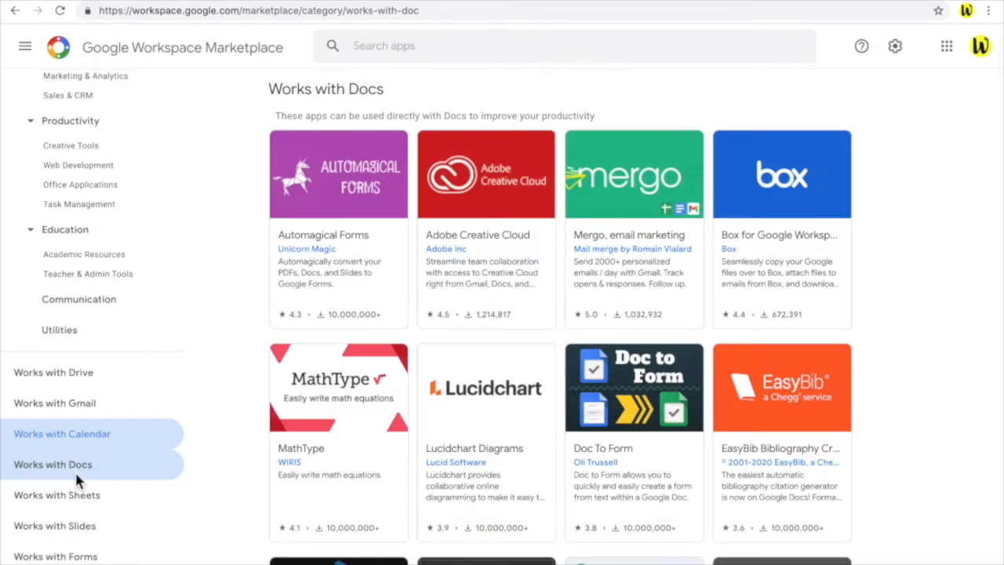
pyautogui.click(56, 494)
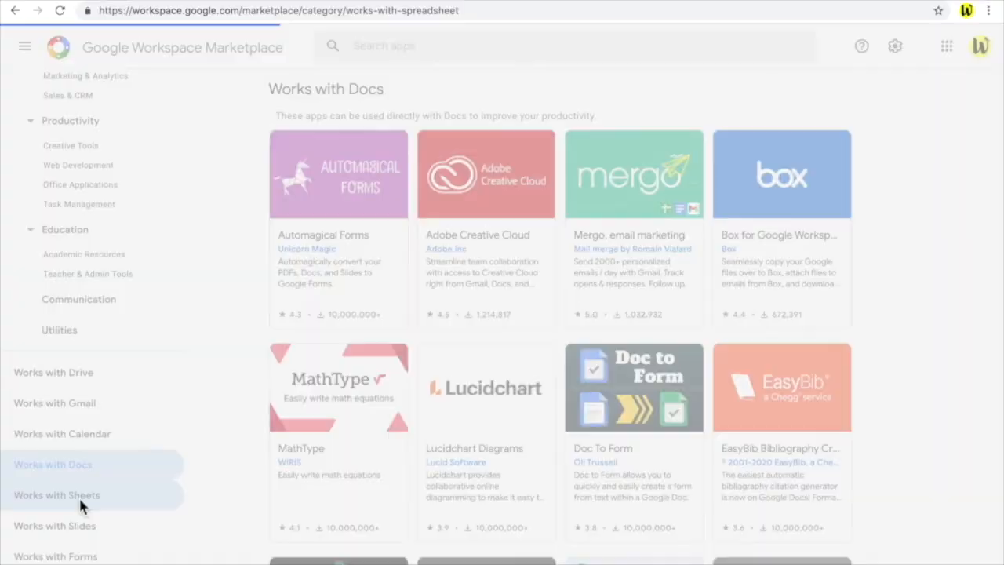
pyautogui.click(57, 495)
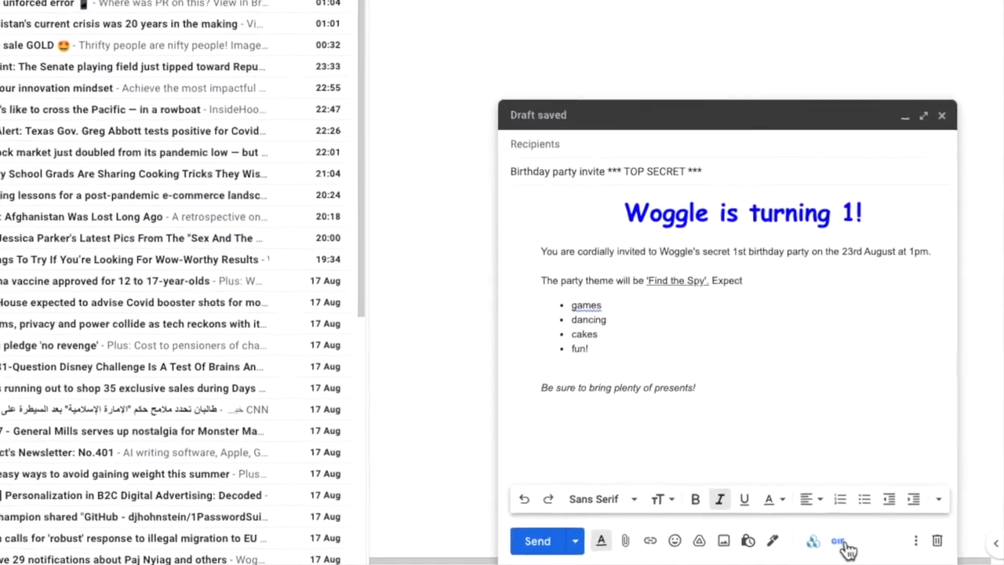
# - Search the Gfycat GIF add-on for 'party' and scroll through the results
pyautogui.click(837, 540)
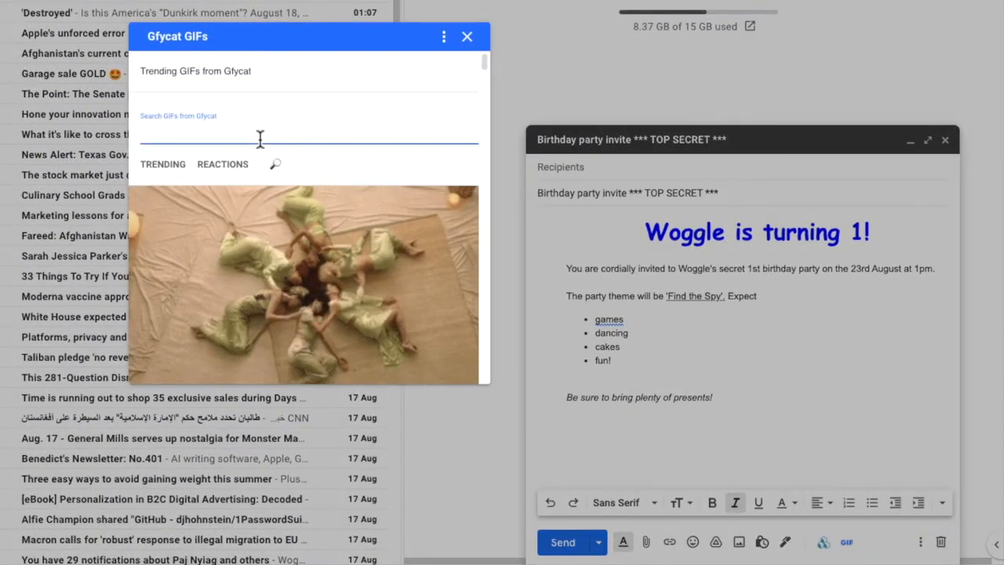
pyautogui.write('party')
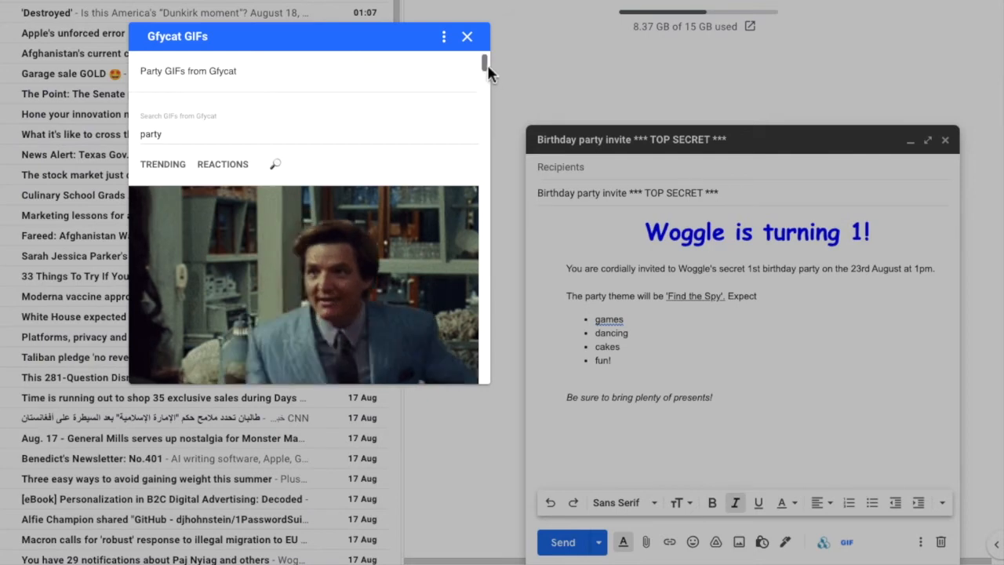
pyautogui.moveTo(485, 66); pyautogui.dragTo(484, 130)
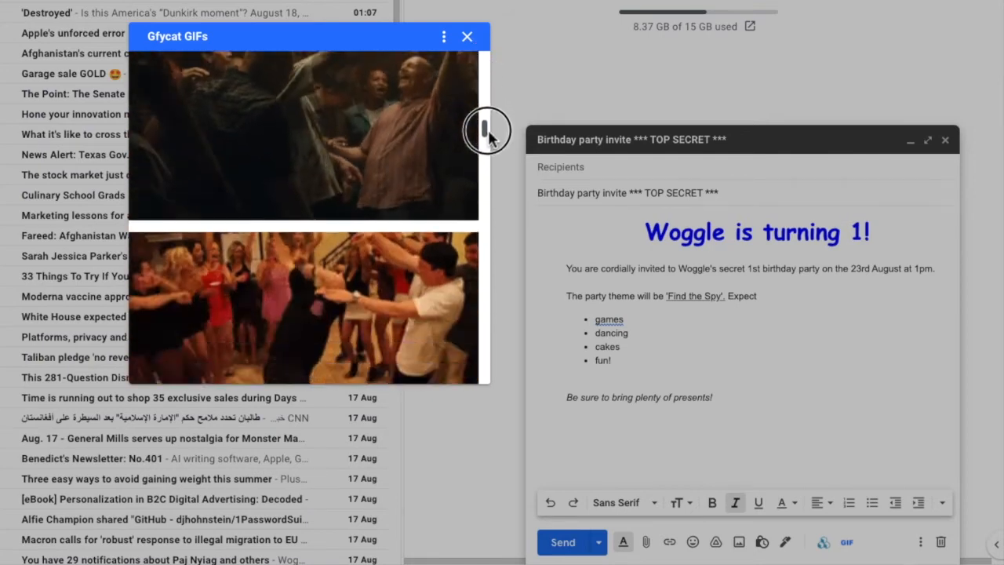
pyautogui.scroll(-3)
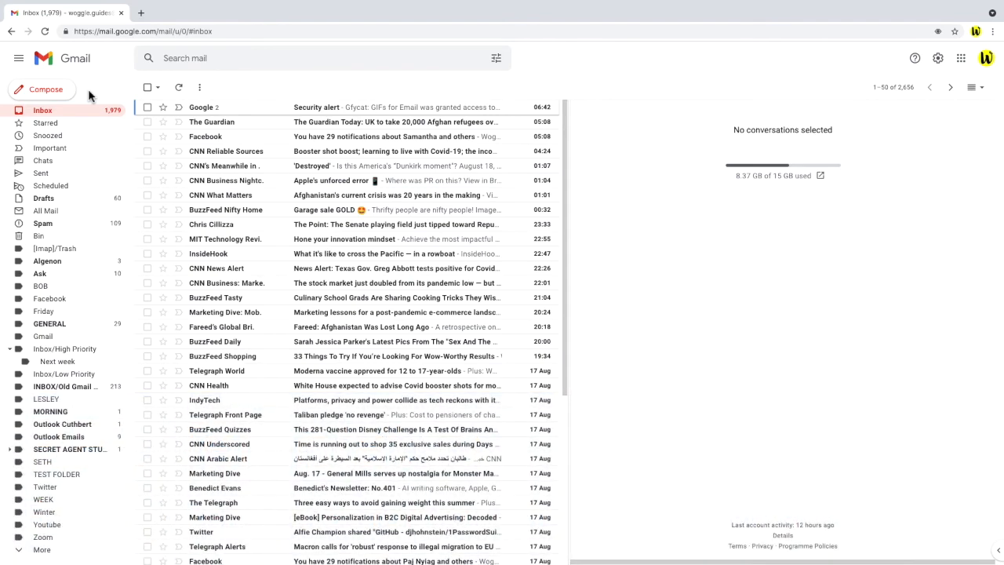
# - Start a new email and bring up the BEE Templates collection
pyautogui.click(41, 88)
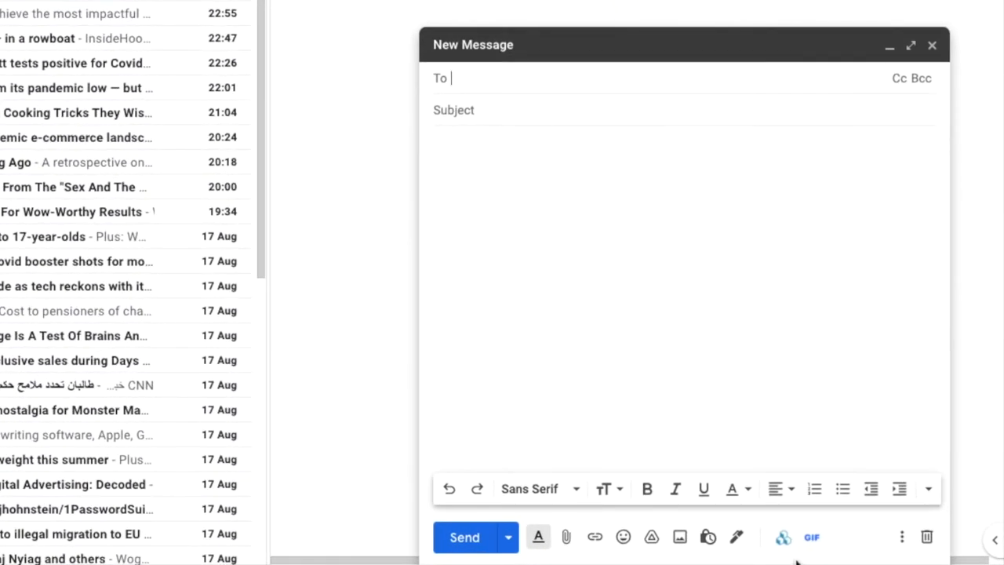
pyautogui.moveTo(783, 536)
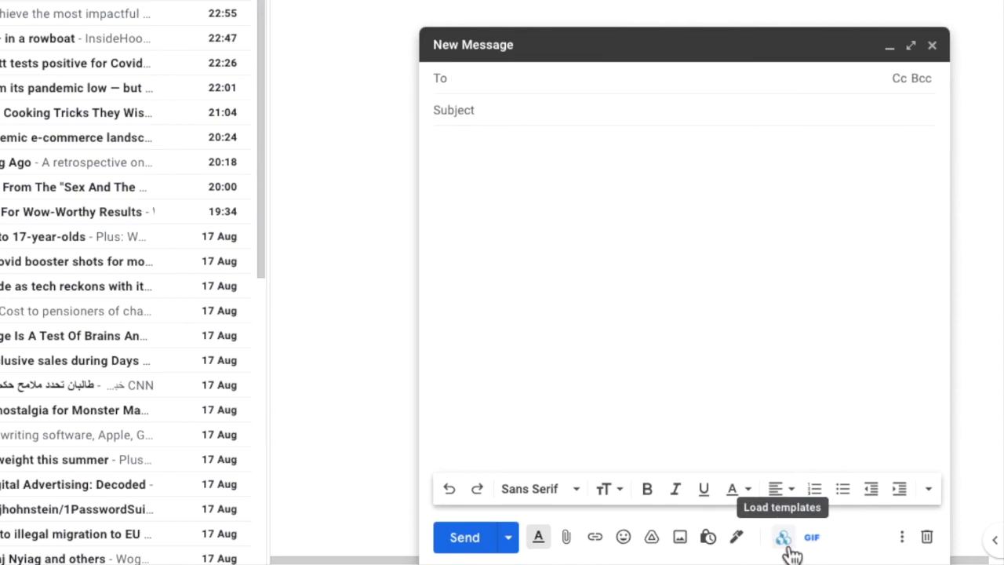
pyautogui.scroll(-3)
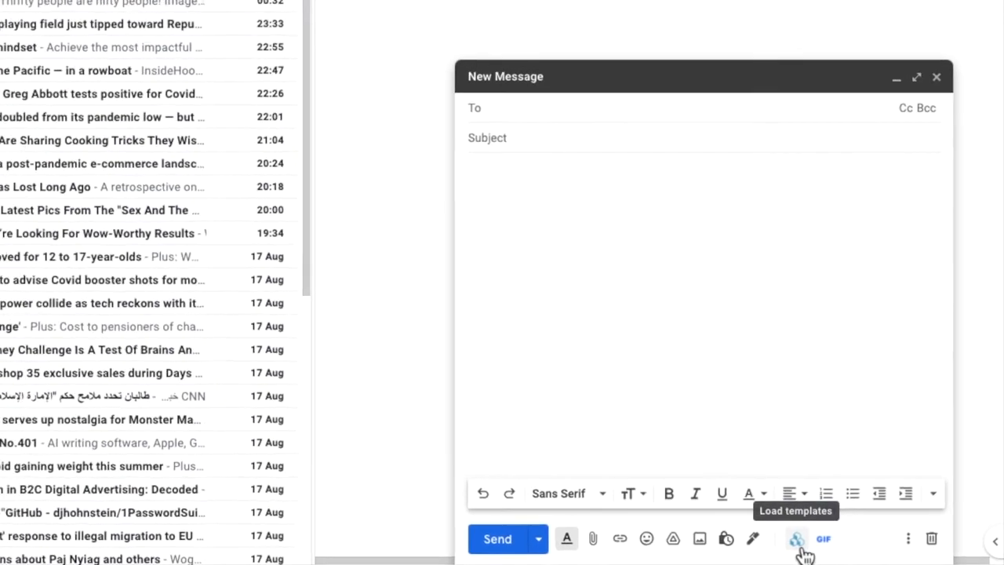
pyautogui.click(796, 538)
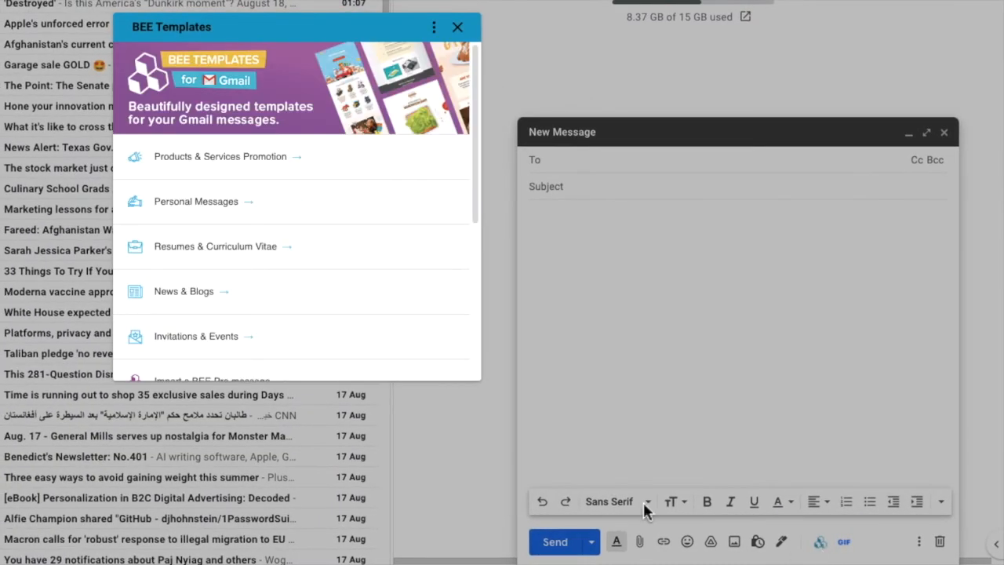
pyautogui.scroll(-3)
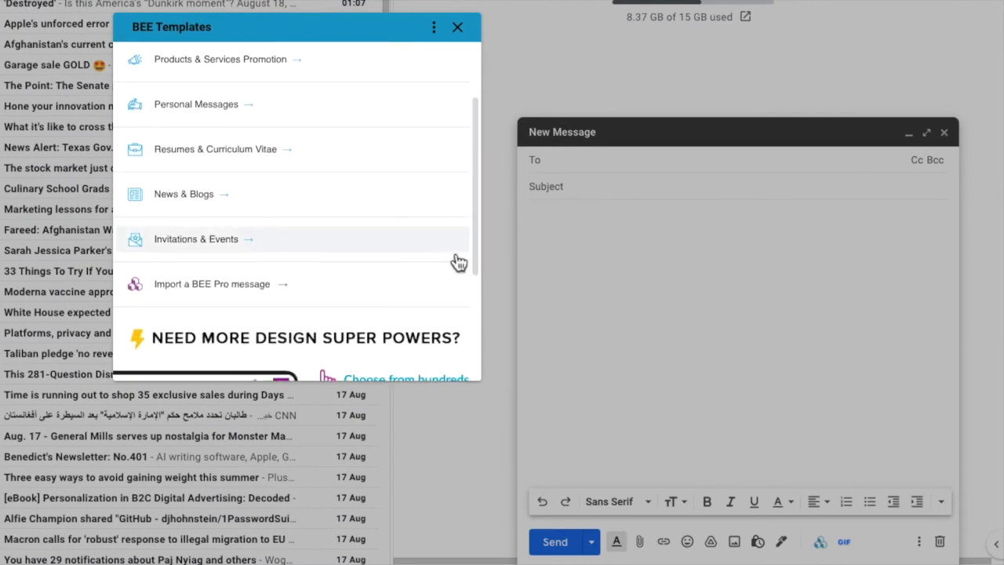
# - Choose Invitations & Events and load the 'shake your bunny tail' template into the message
pyautogui.click(195, 238)
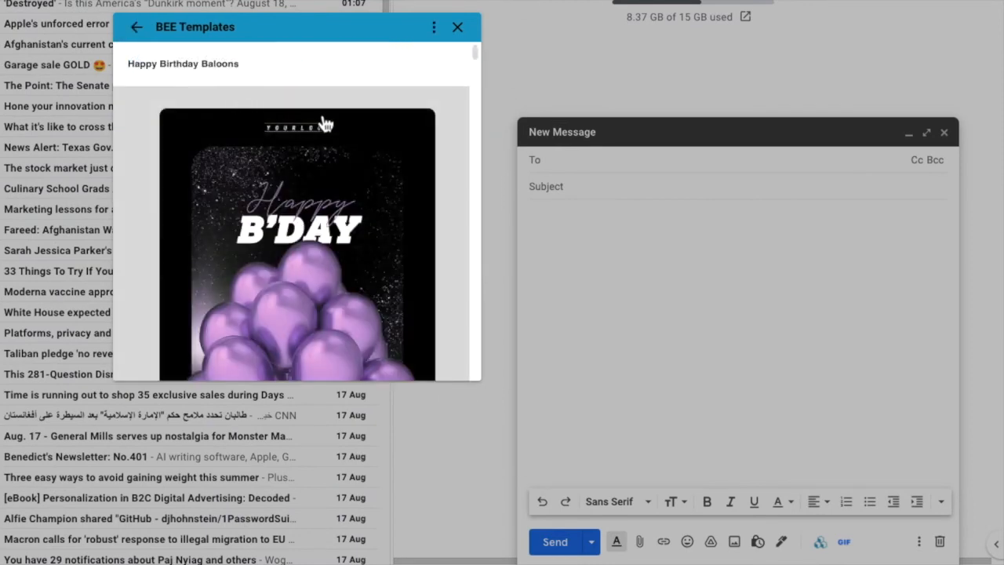
pyautogui.scroll(-3)
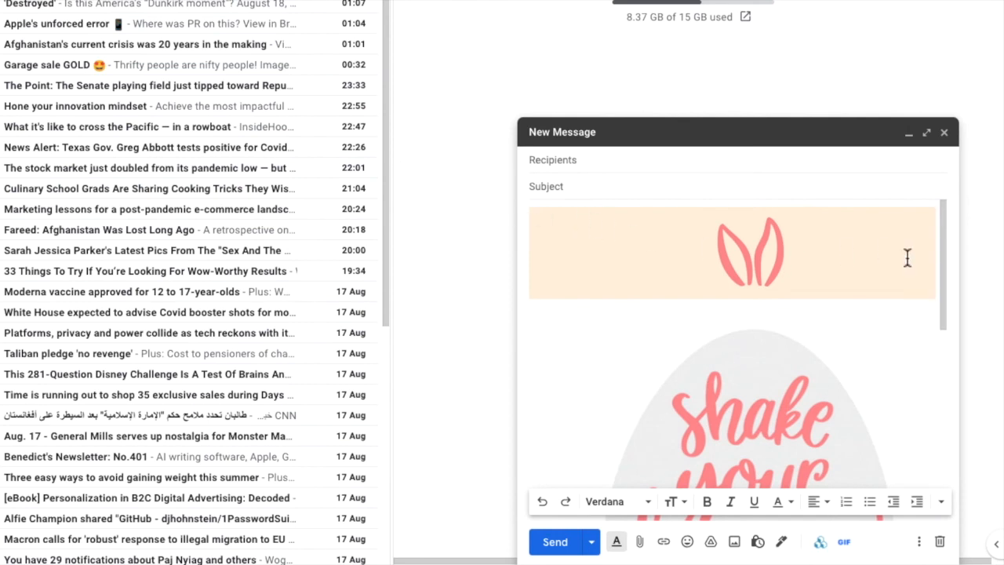
pyautogui.scroll(-3)
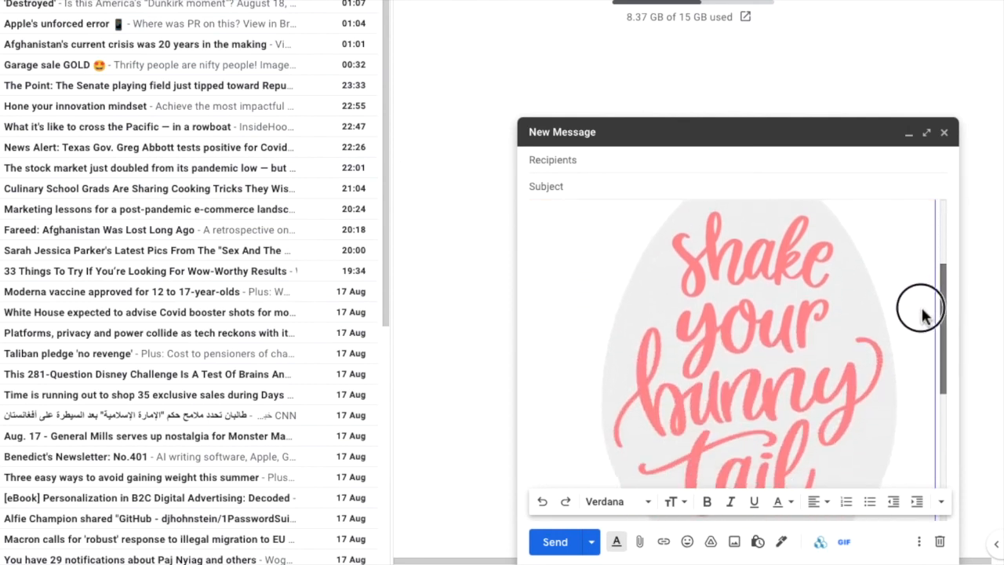